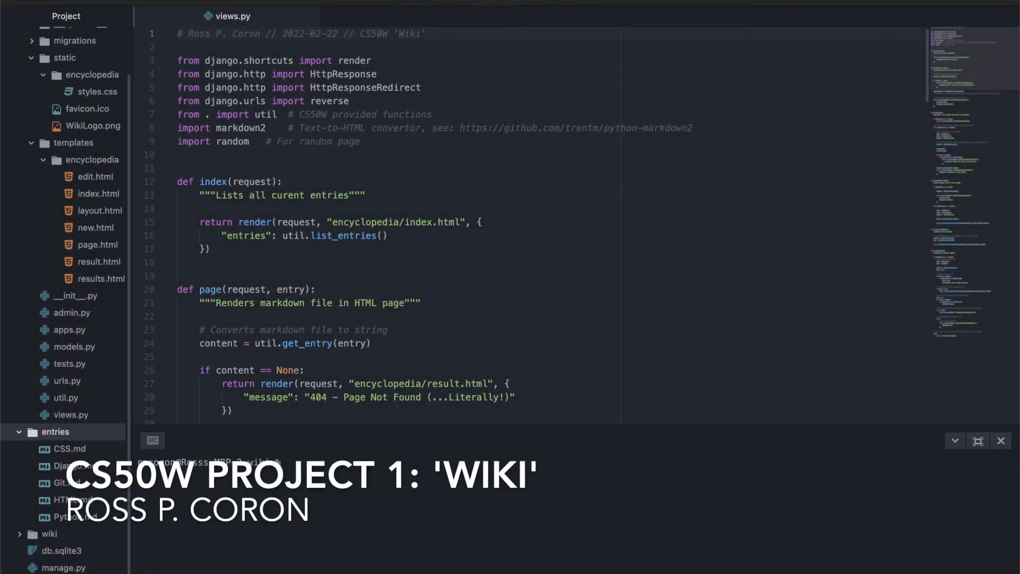
pyautogui.moveTo(938, 297)
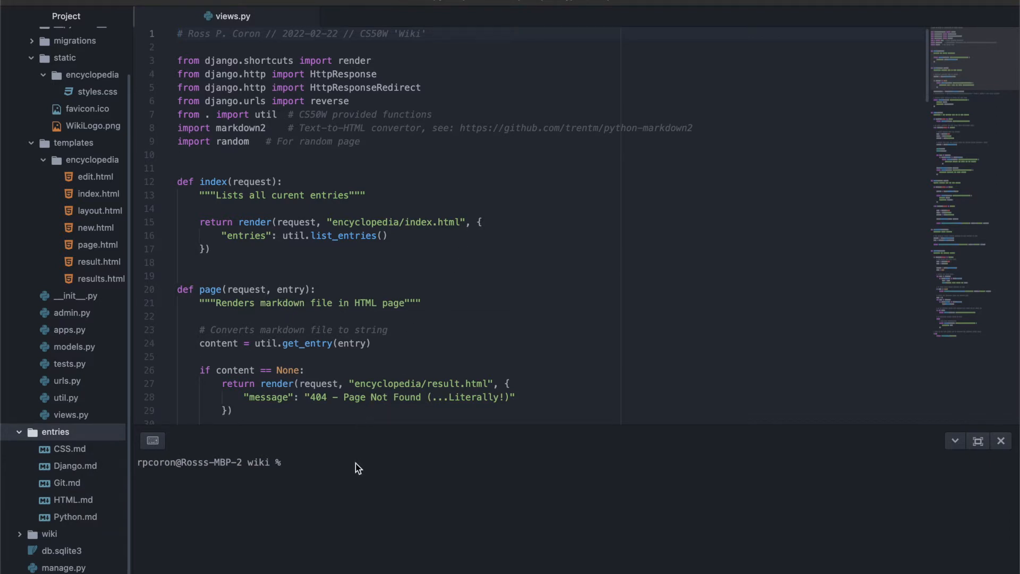
# - Start the Django development server with python3 manage.py runserver and select its local address
pyautogui.write('python3 manage.py runserver')
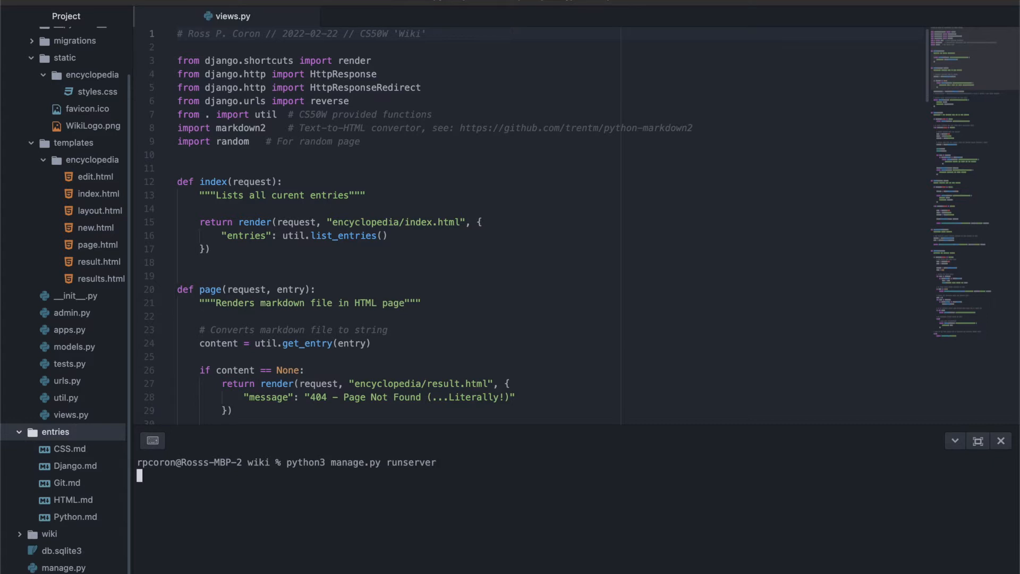
pyautogui.press('enter')
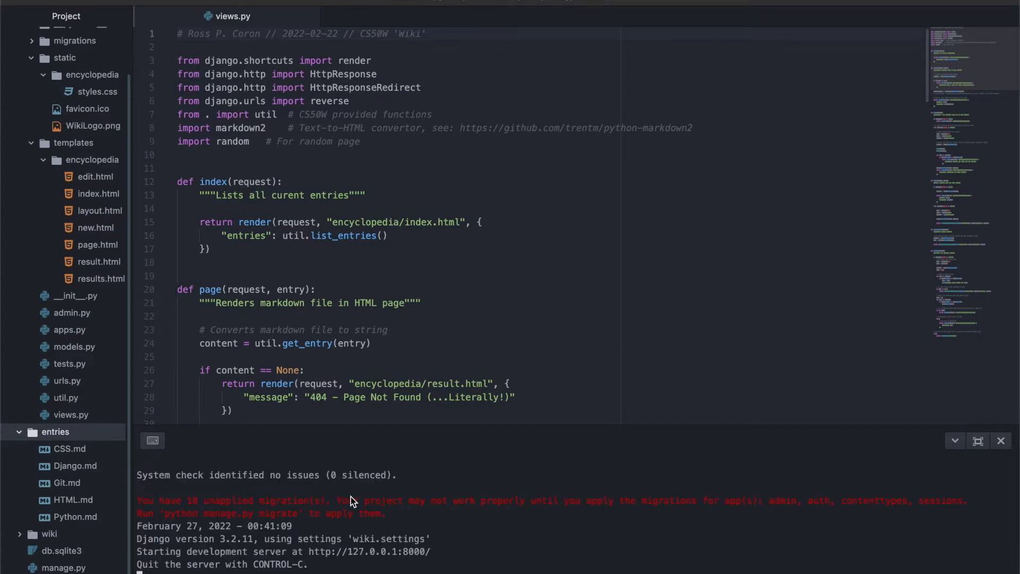
pyautogui.doubleClick(368, 551)
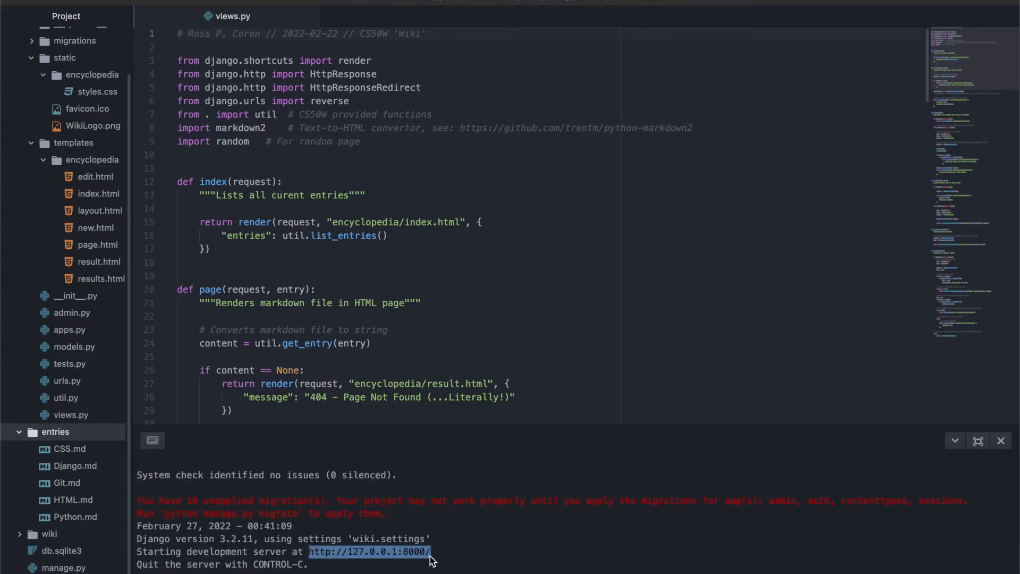
pyautogui.moveTo(435, 558)
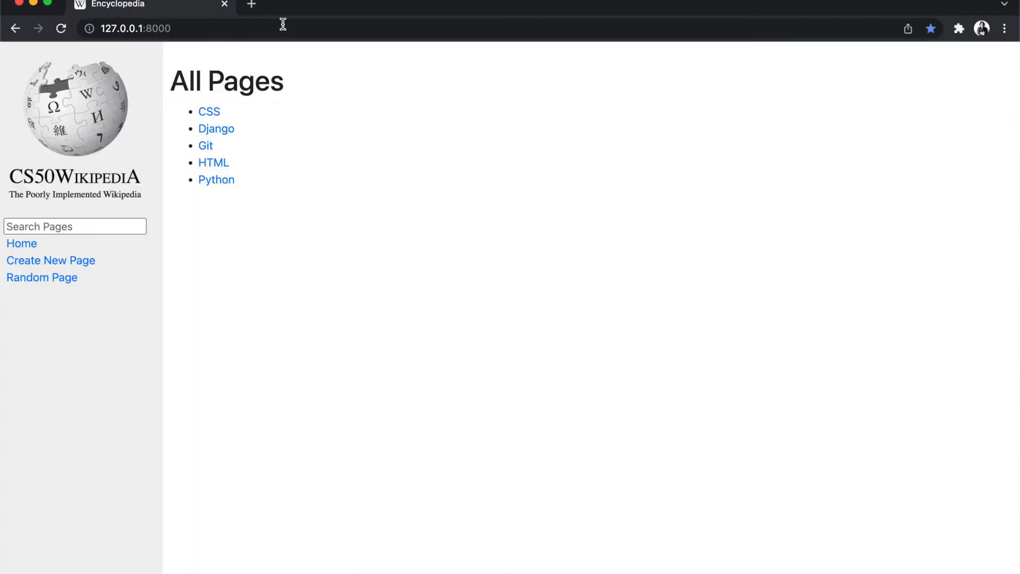
pyautogui.moveTo(357, 185)
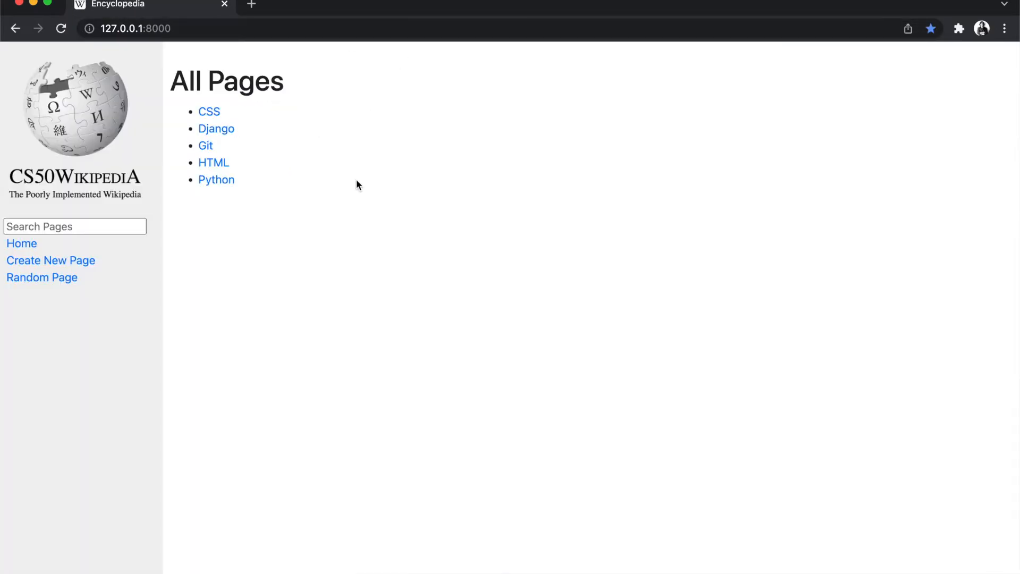
pyautogui.moveTo(90, 290)
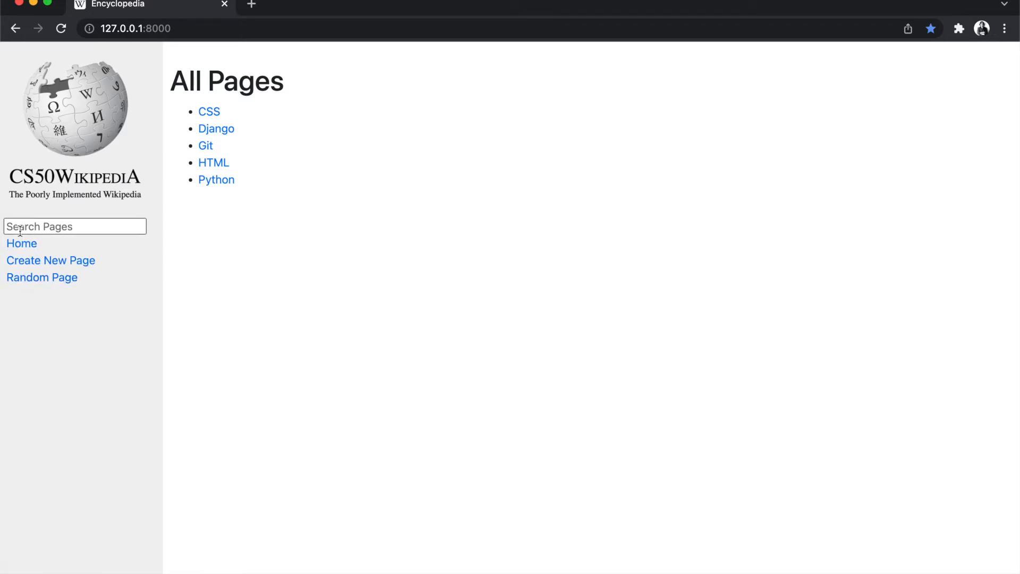
pyautogui.moveTo(329, 367)
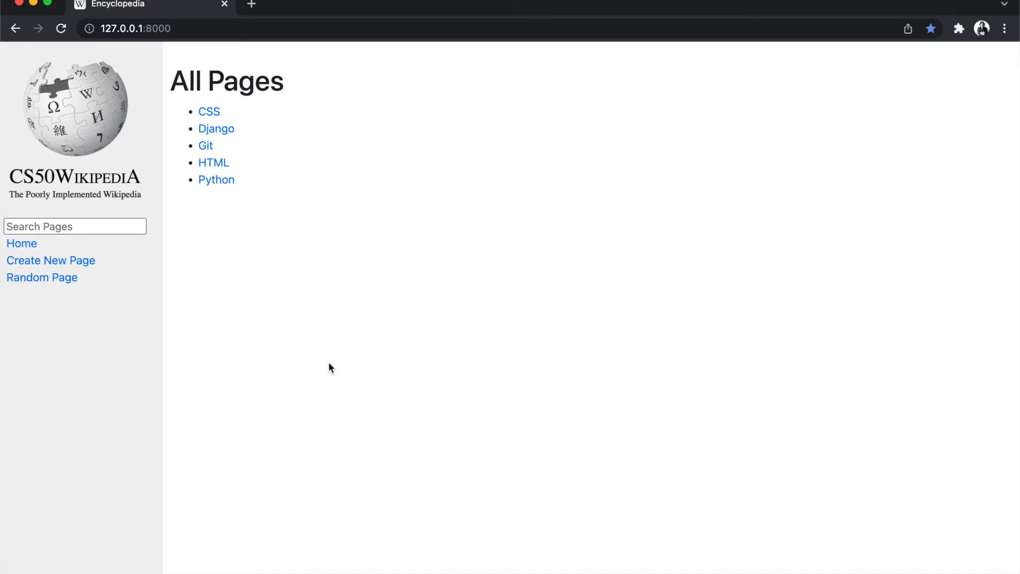
pyautogui.moveTo(331, 70)
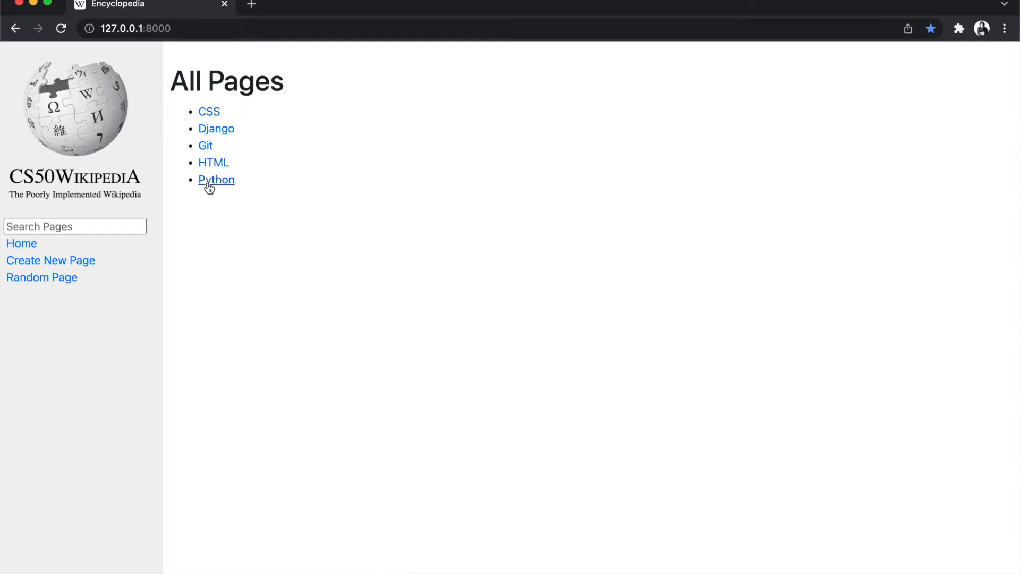
pyautogui.moveTo(215, 128)
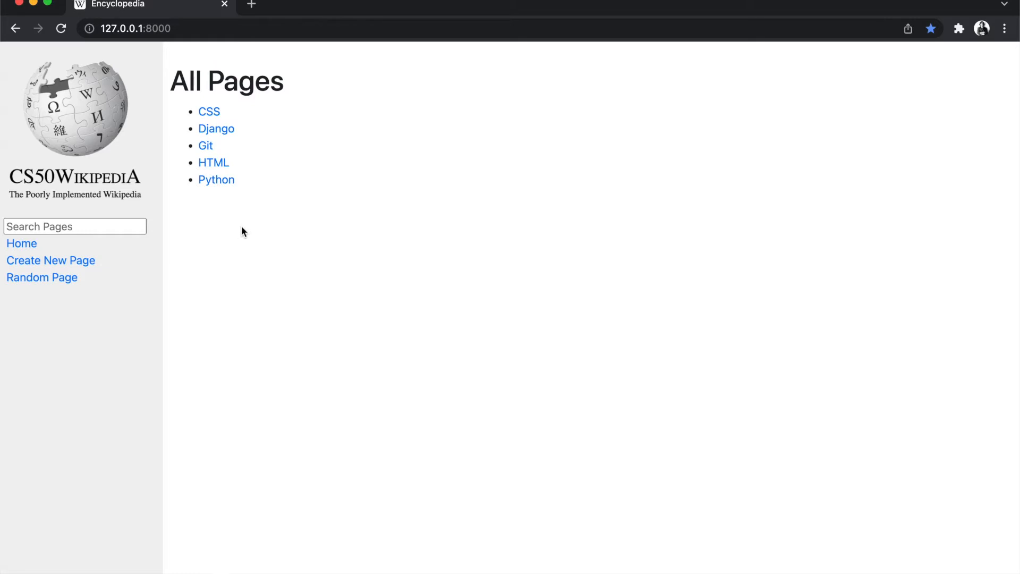
# - Browse the Django, Git and CSS entries from the All Pages index
pyautogui.click(215, 129)
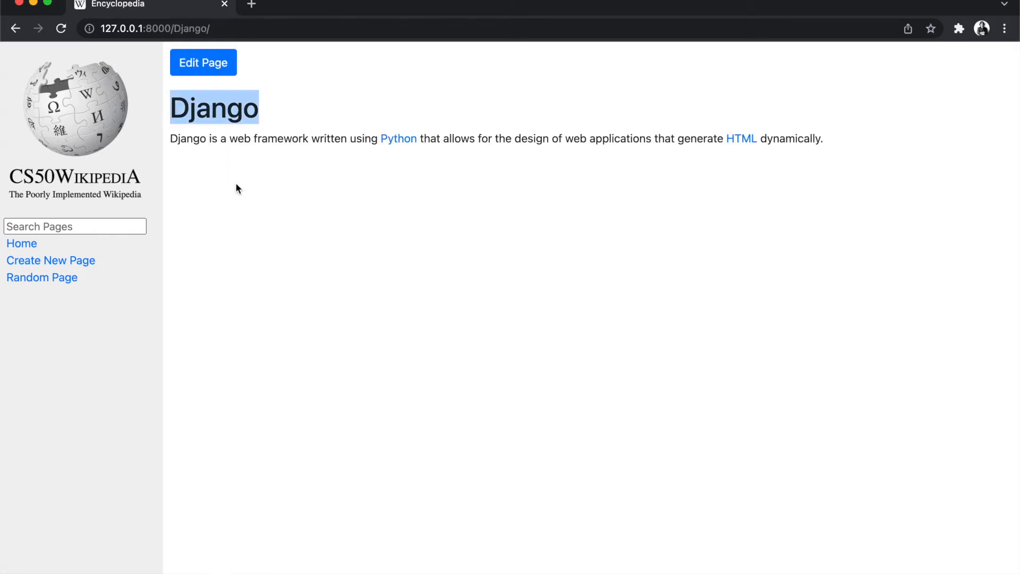
pyautogui.click(514, 202)
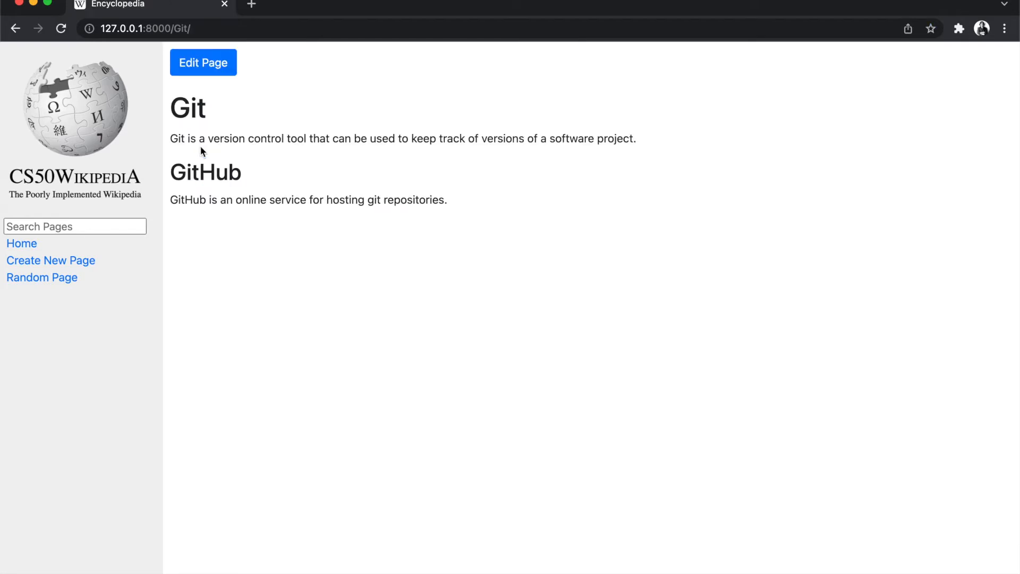
pyautogui.moveTo(22, 243)
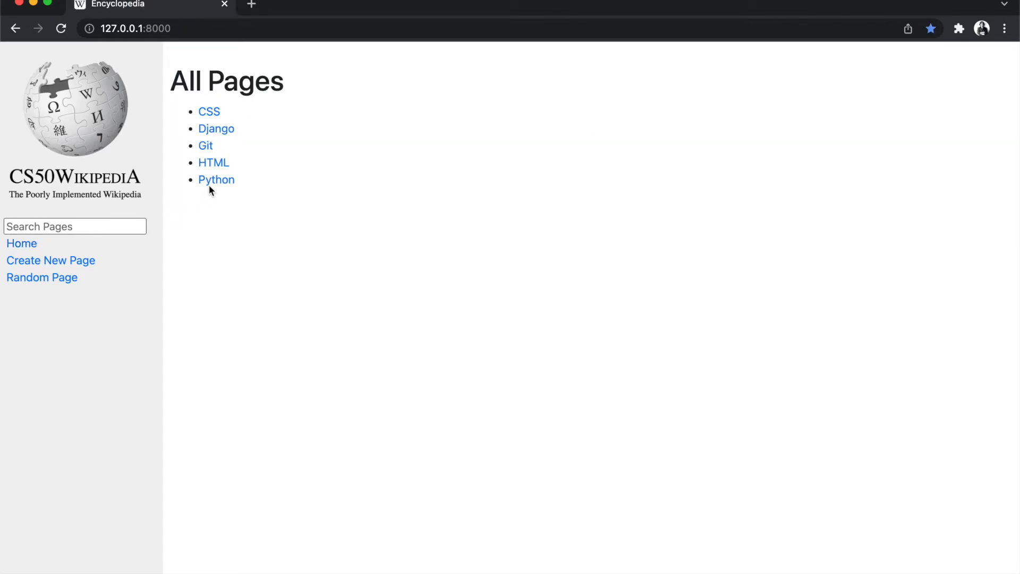
pyautogui.click(216, 180)
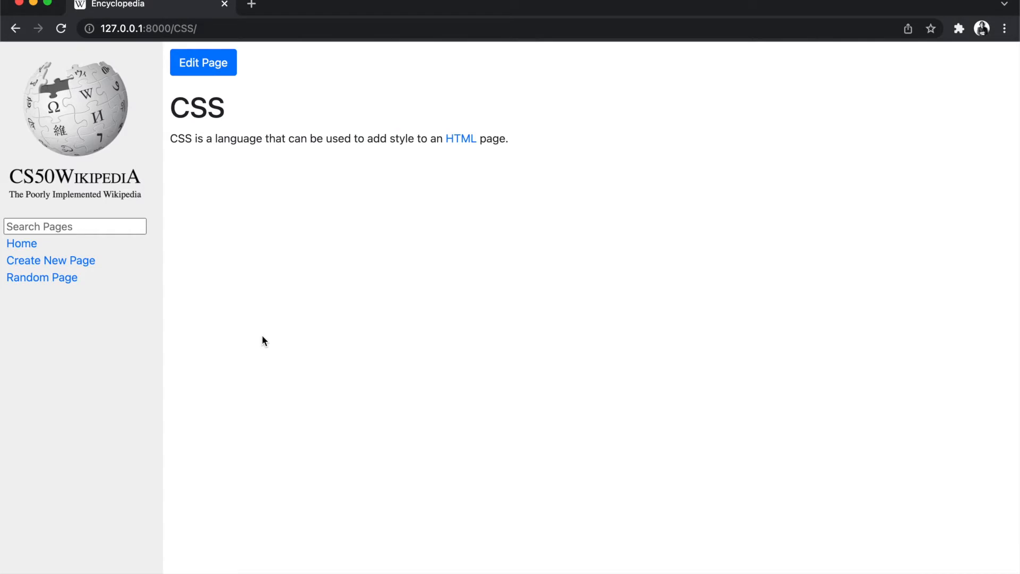
# - Visit a nonexistent entry address to trigger the 404 message, then return to All Pages
pyautogui.doubleClick(198, 107)
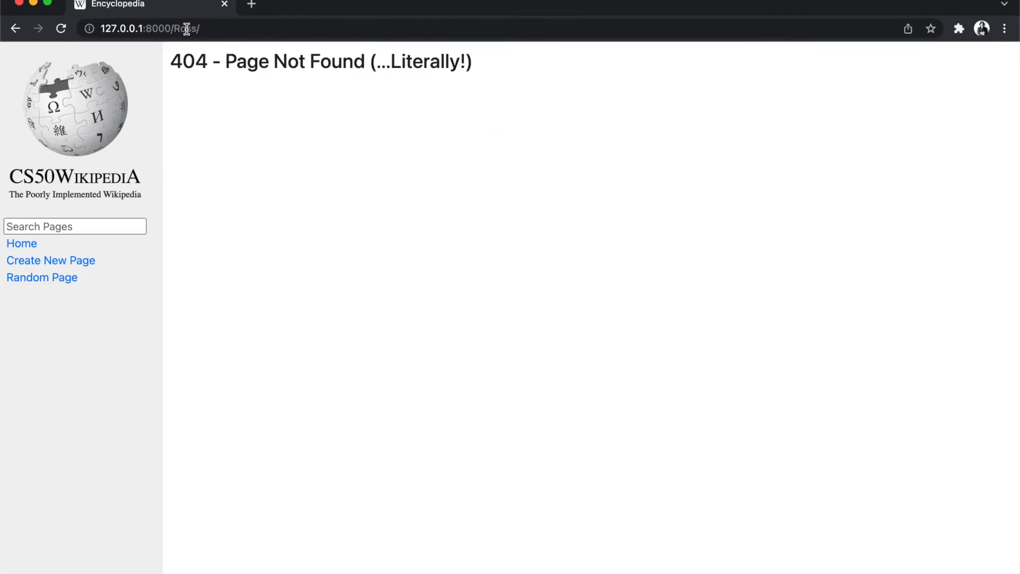
pyautogui.doubleClick(189, 62)
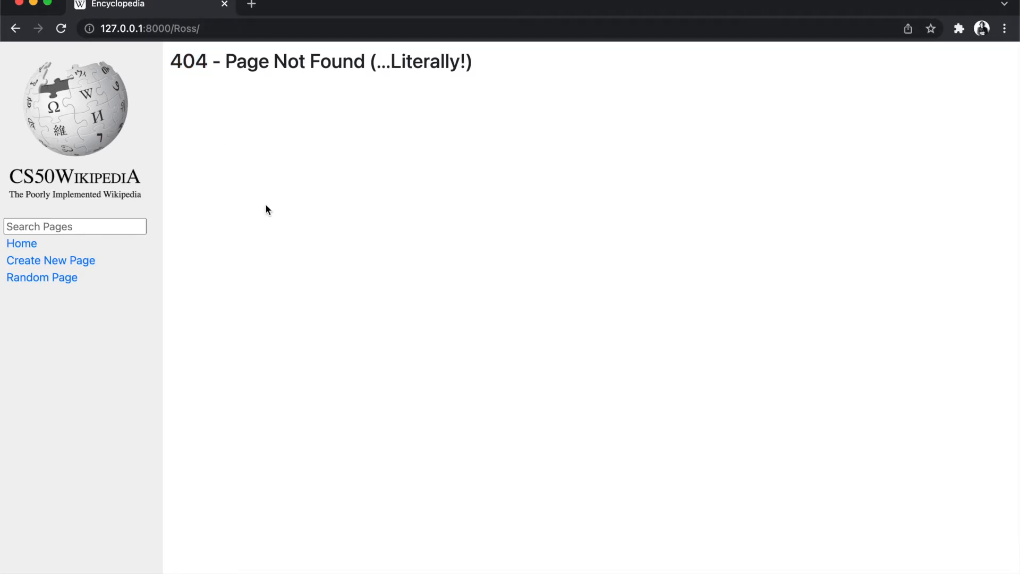
pyautogui.moveTo(21, 242)
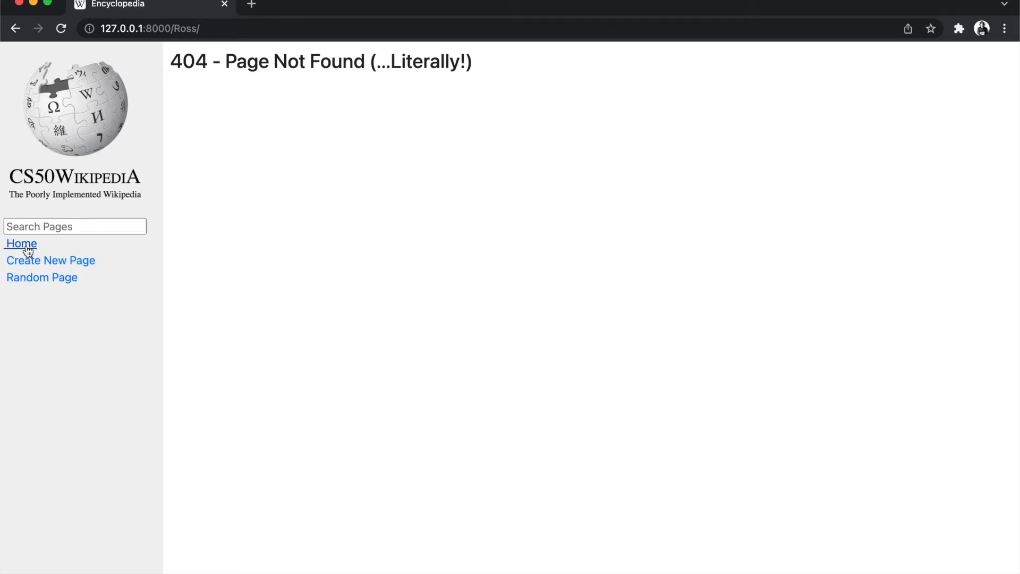
pyautogui.click(21, 243)
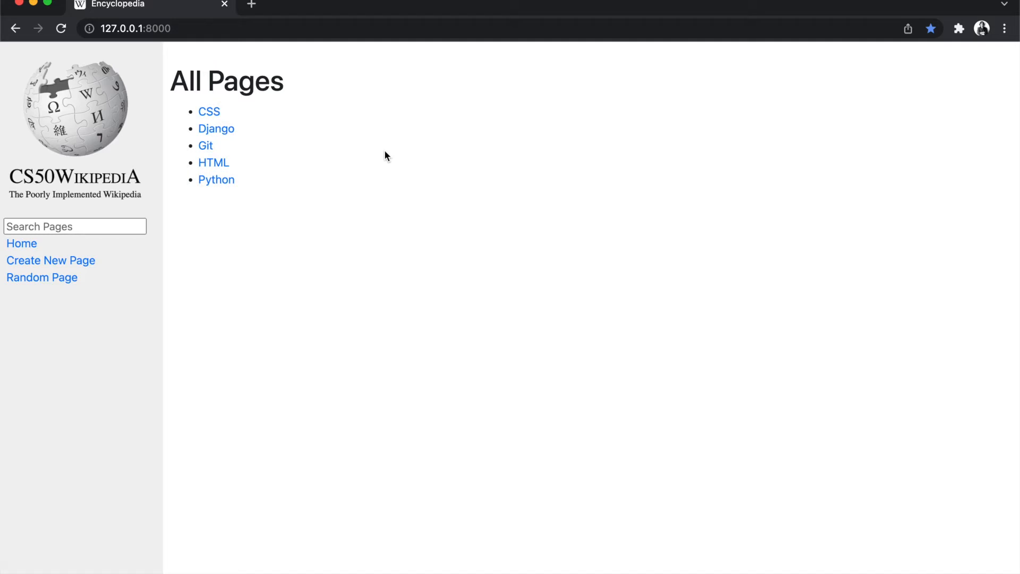
# - Search the wiki for the partial queries C, D and JaN to open matching entries
pyautogui.click(74, 225)
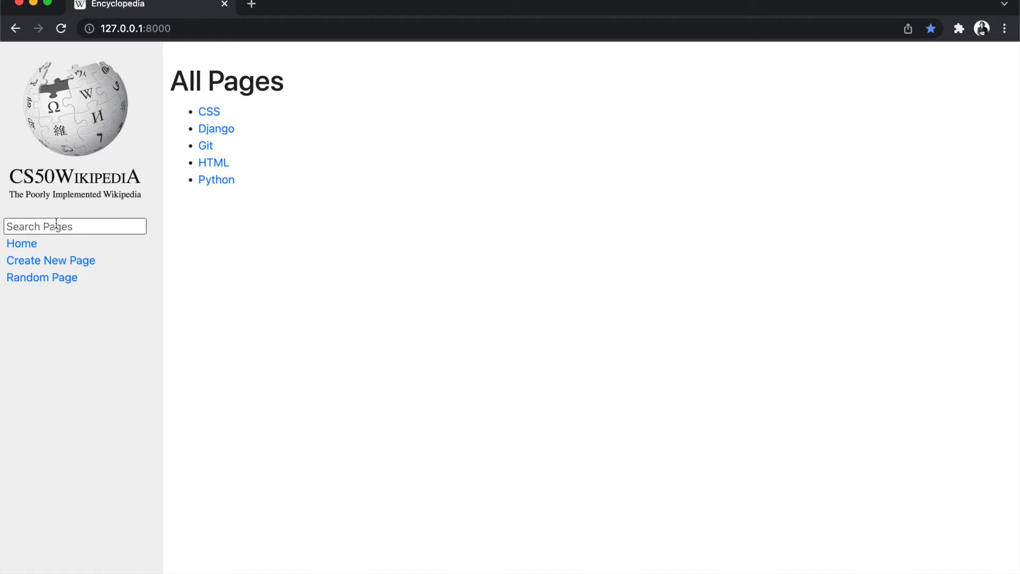
pyautogui.click(74, 225)
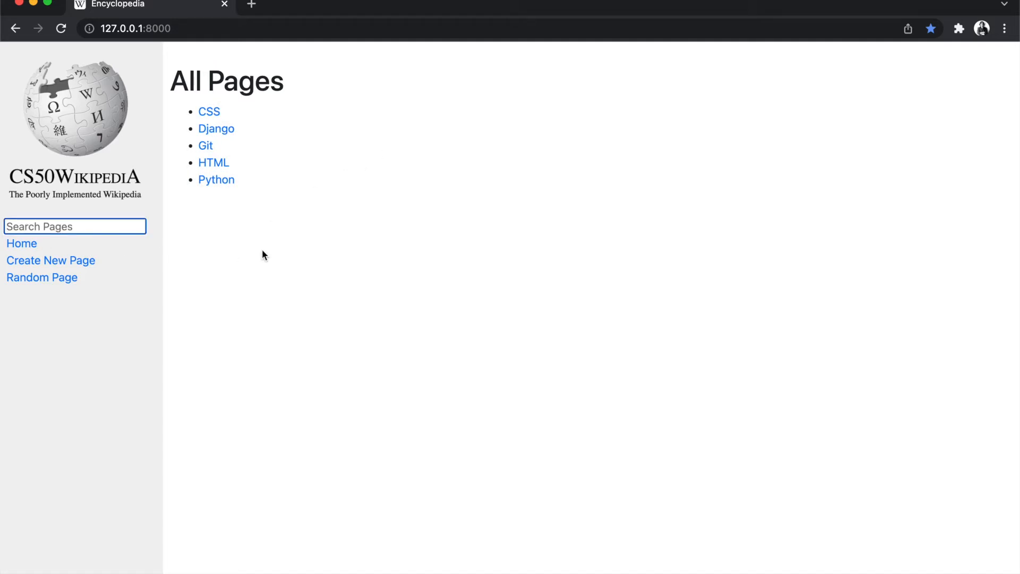
pyautogui.write('C')
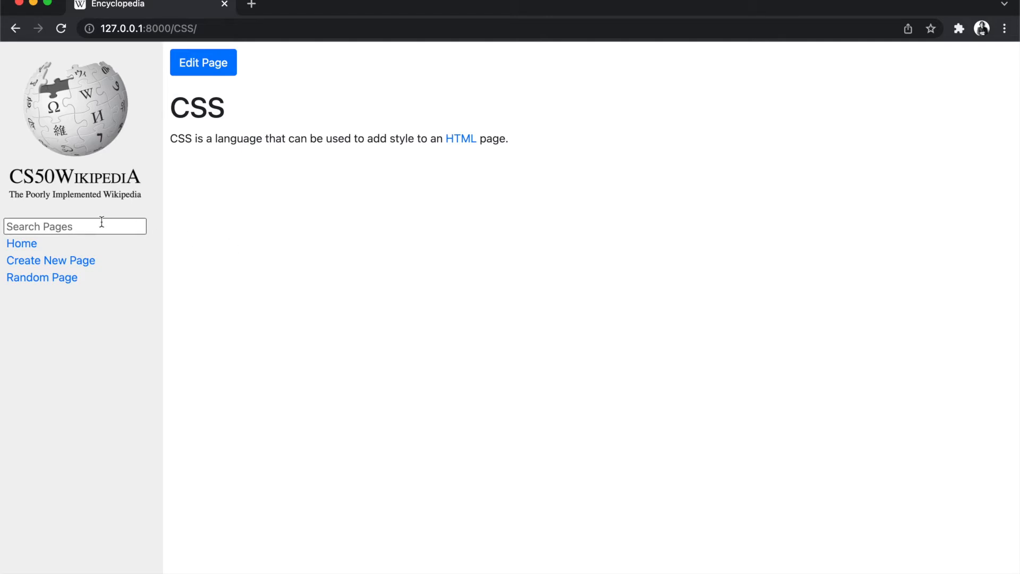
pyautogui.write('D')
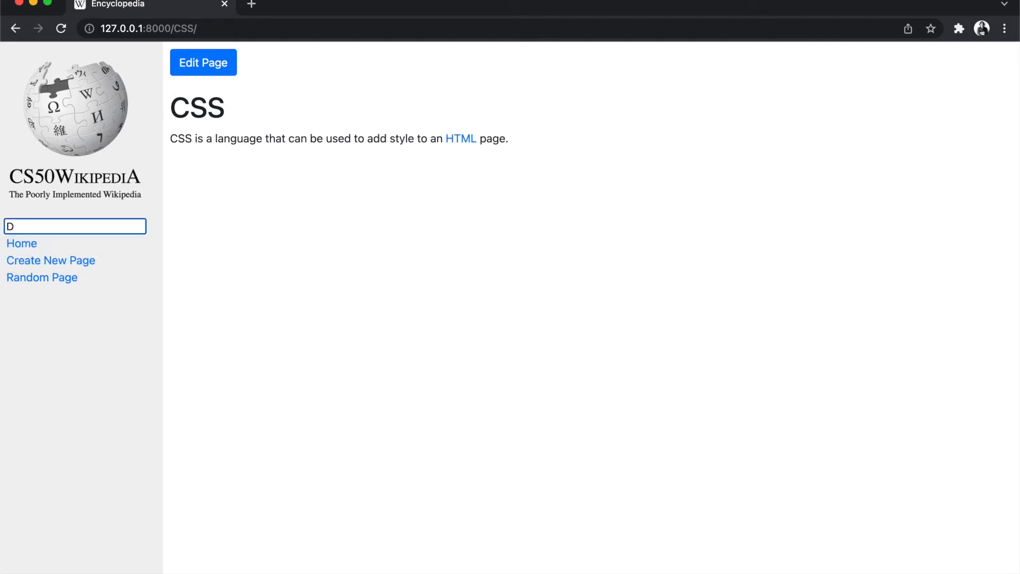
pyautogui.write('JaN')
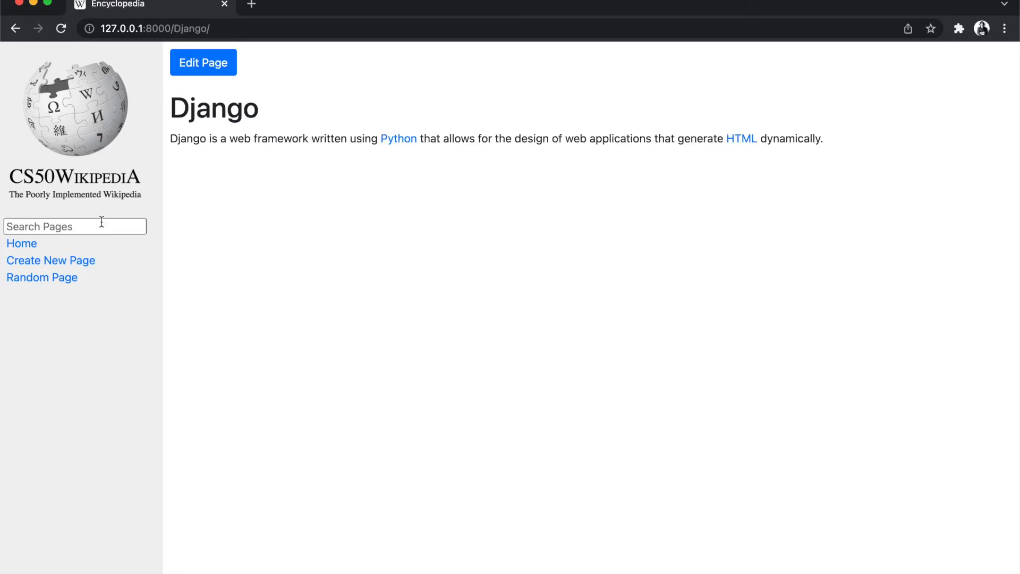
# - Search for 't' to list the matching entries Git, HTML and Python
pyautogui.click(73, 225)
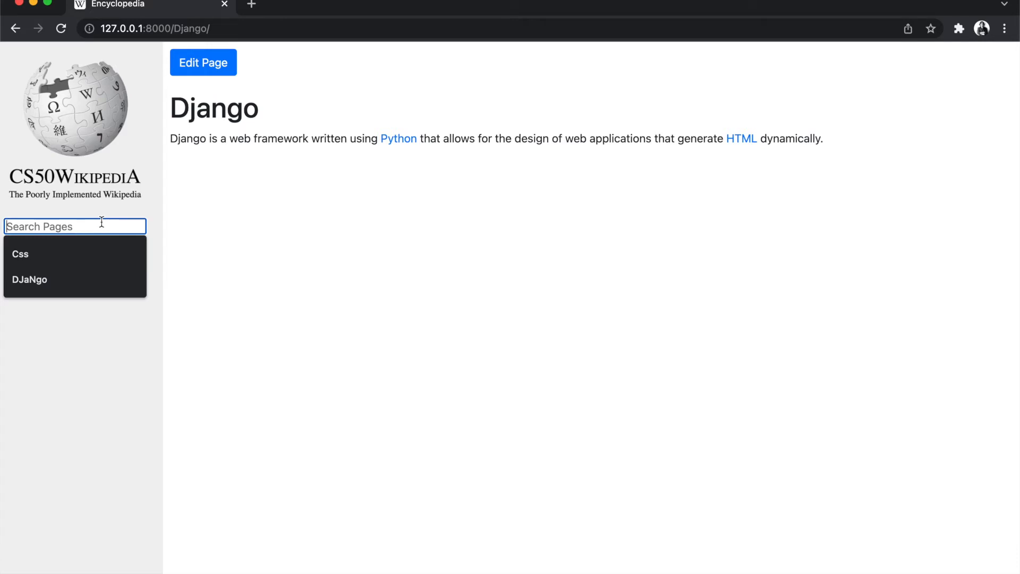
pyautogui.write('t')
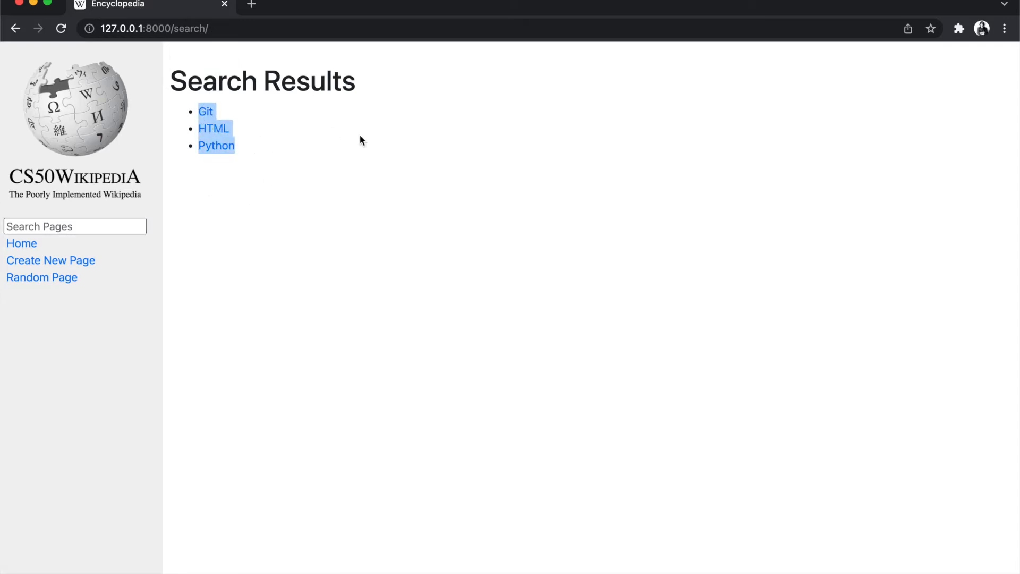
# - Search the wiki for SQL, which returns no results
pyautogui.click(75, 225)
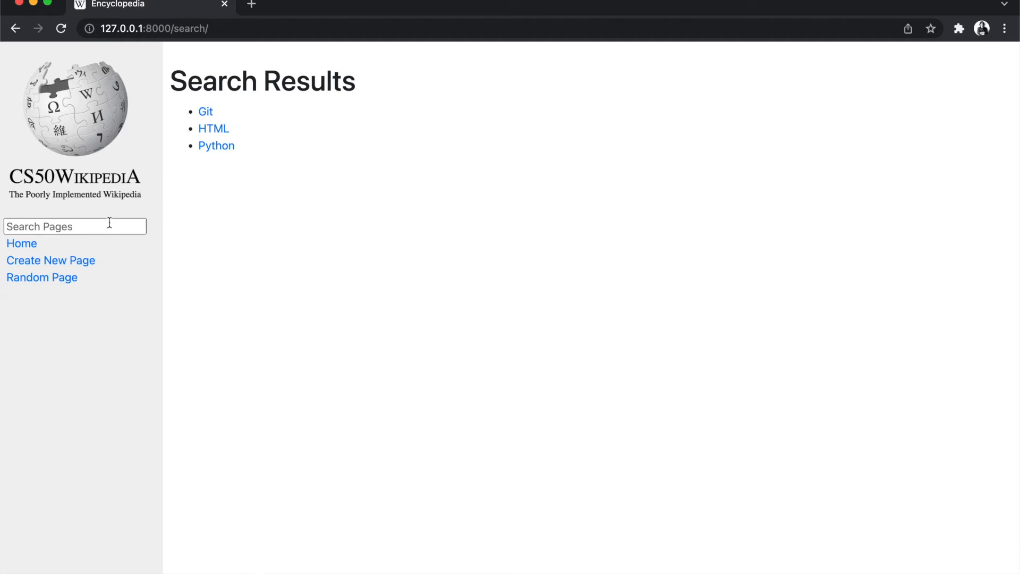
pyautogui.click(74, 225)
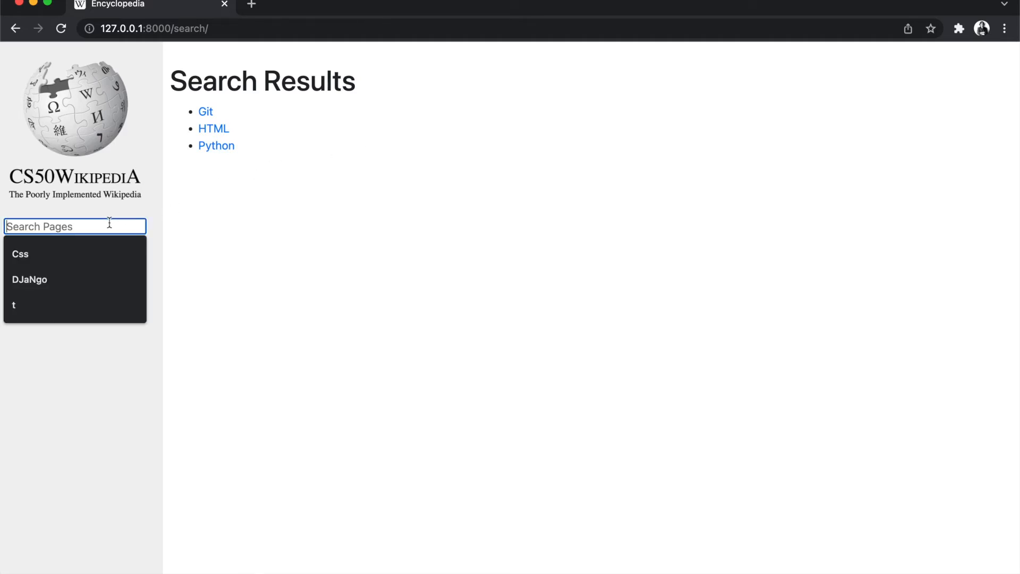
pyautogui.write('SQL')
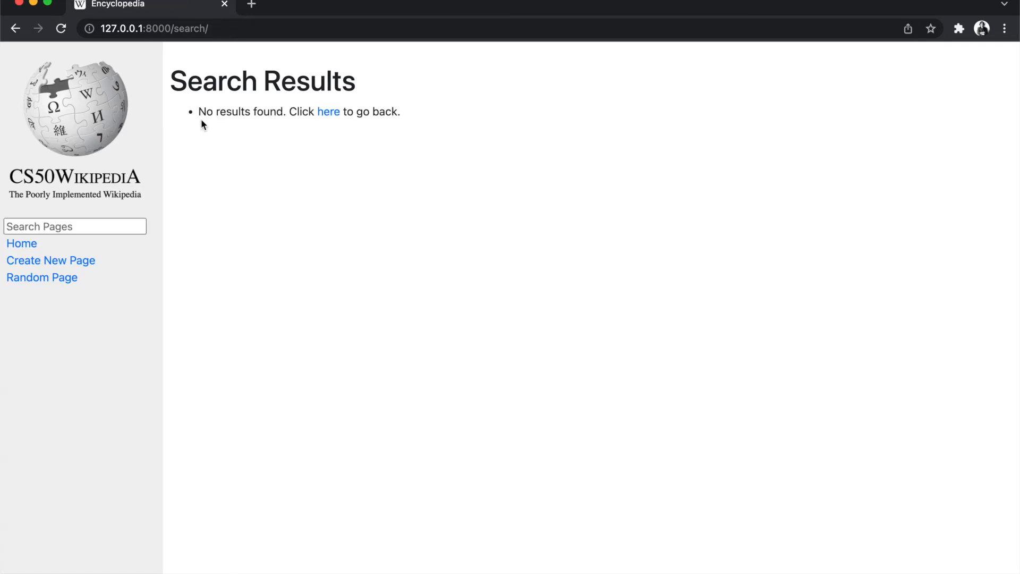
pyautogui.moveTo(329, 157)
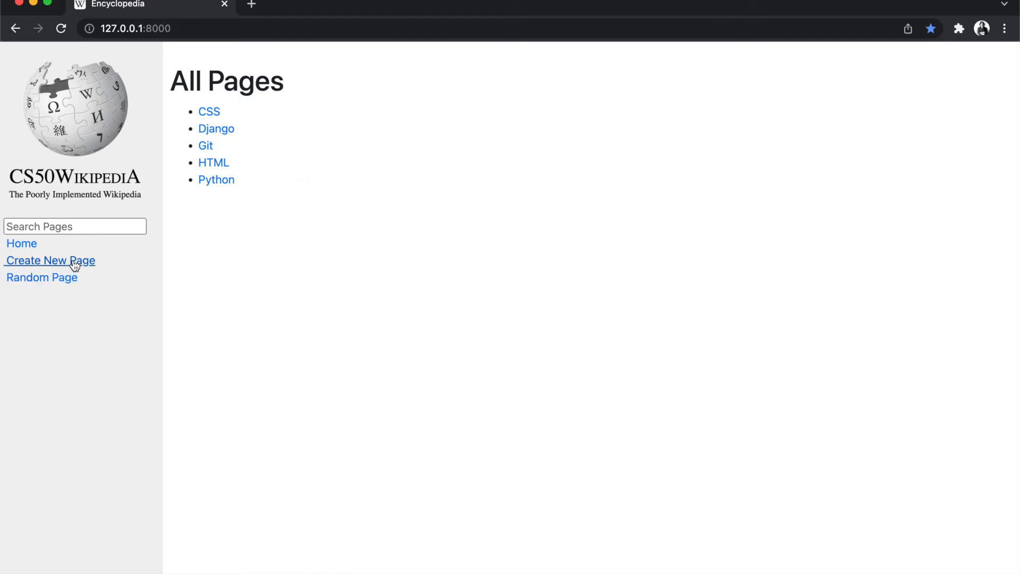
# - Create a new entry titled Test with the pasted personal-website markdown and return to All Pages
pyautogui.click(50, 260)
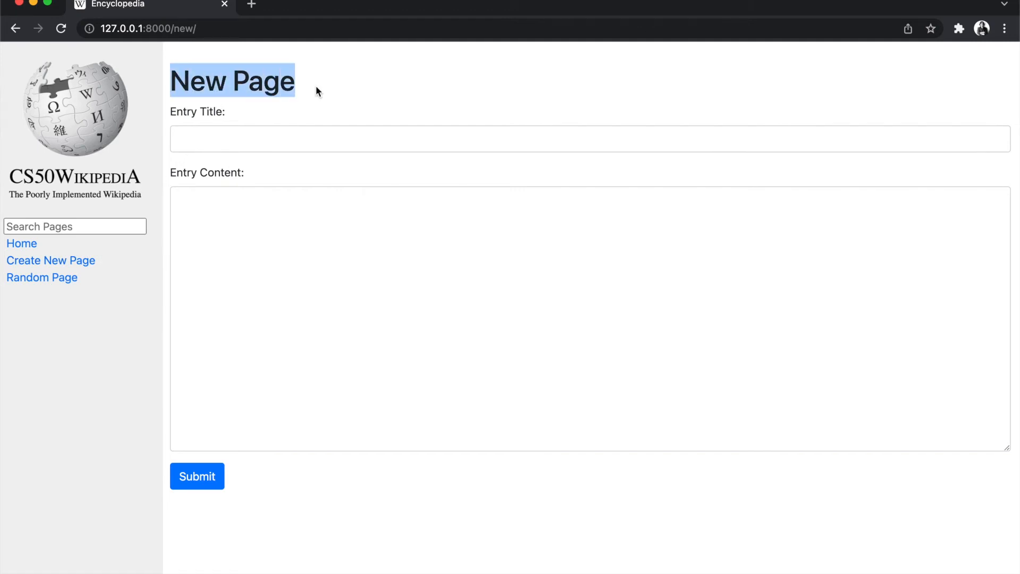
pyautogui.click(215, 138)
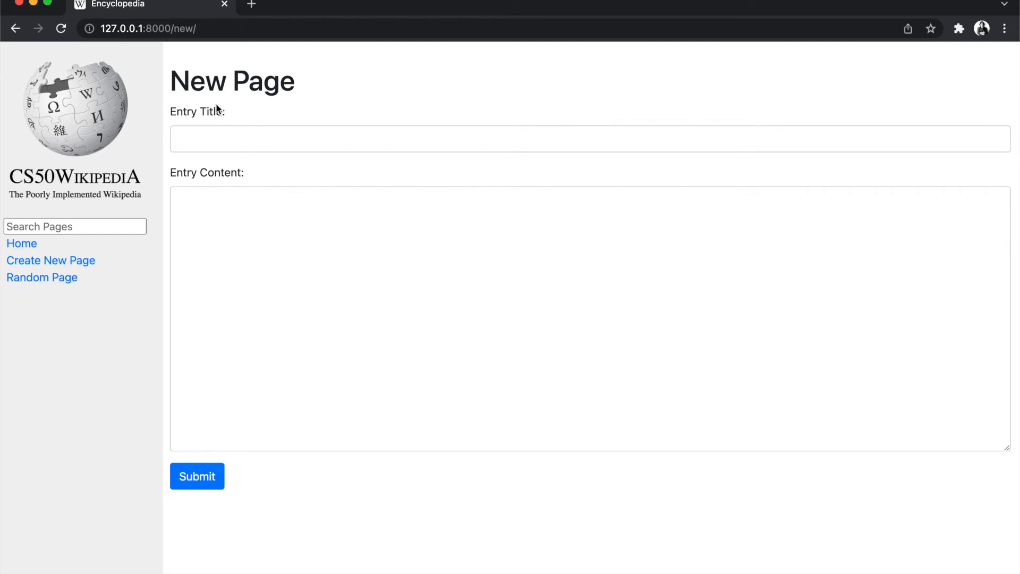
pyautogui.doubleClick(220, 172)
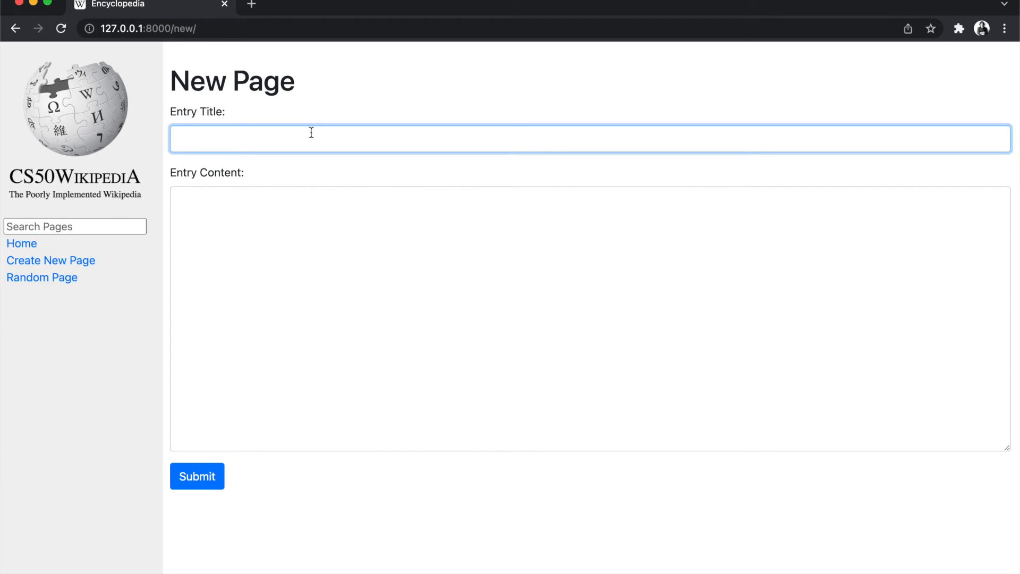
pyautogui.write('Test')
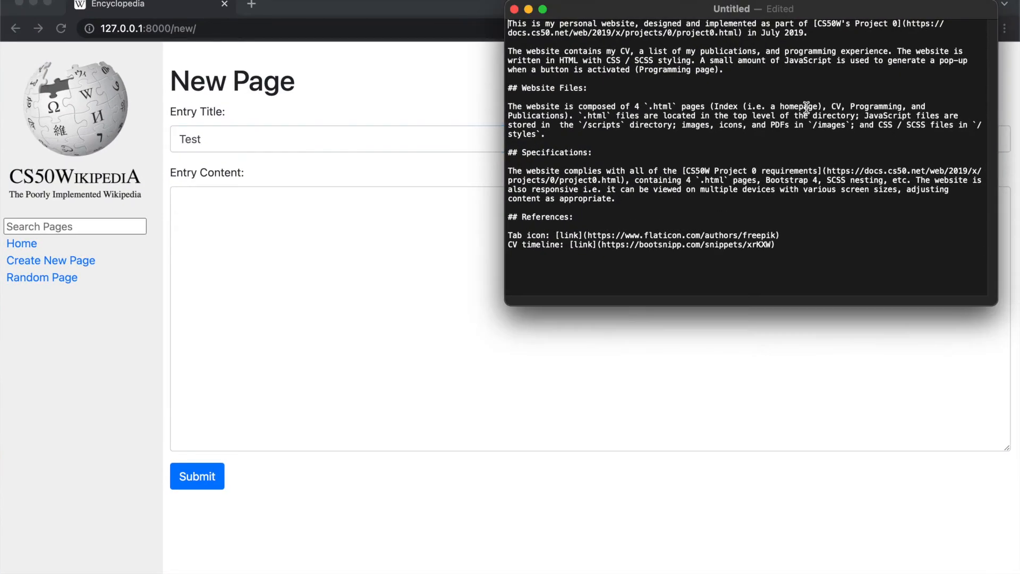
pyautogui.press('cmd+a')
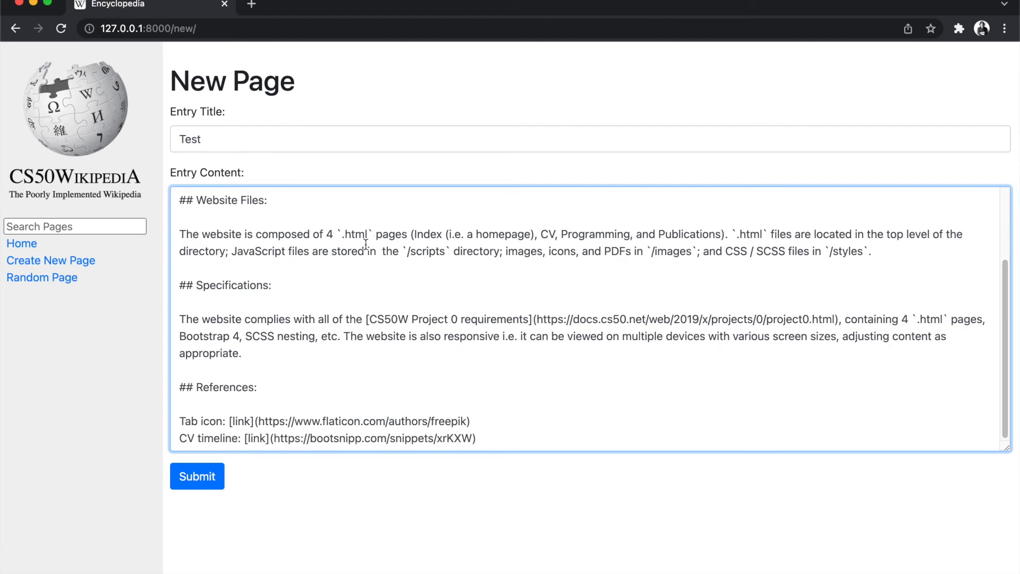
pyautogui.click(196, 476)
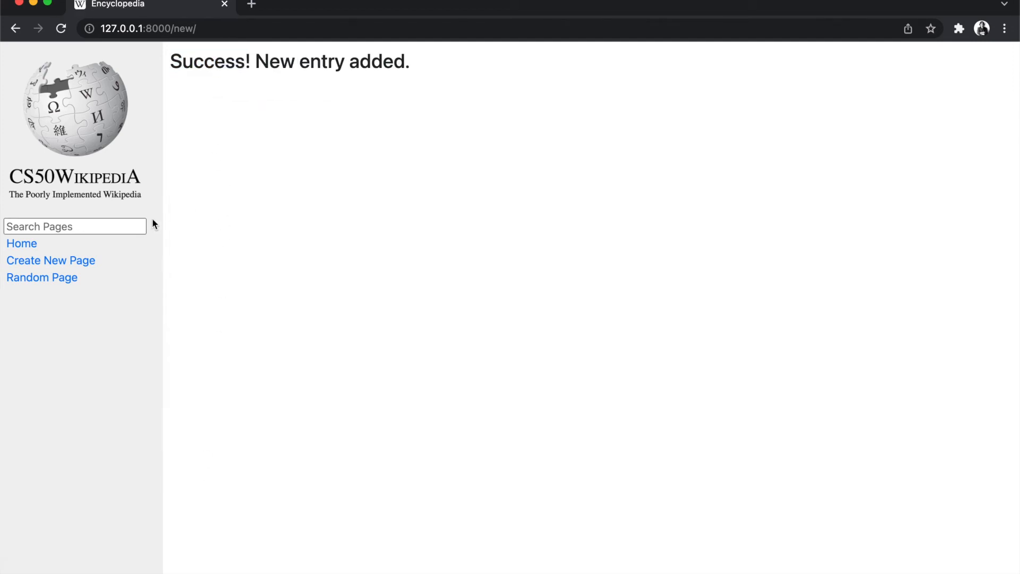
pyautogui.click(21, 242)
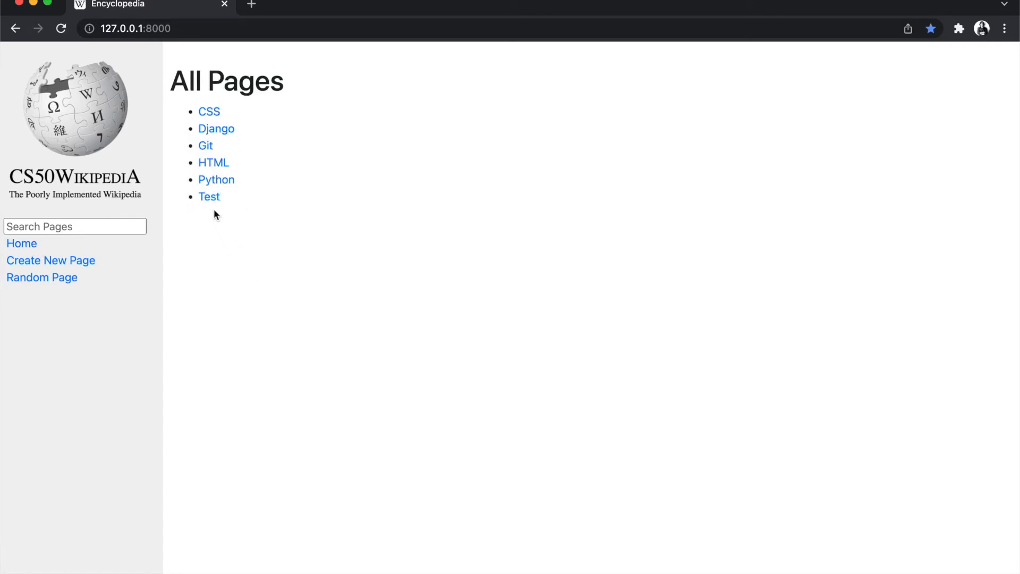
# - Attempt a duplicate entry titled Test with random content, which is rejected, then return to All Pages
pyautogui.click(209, 196)
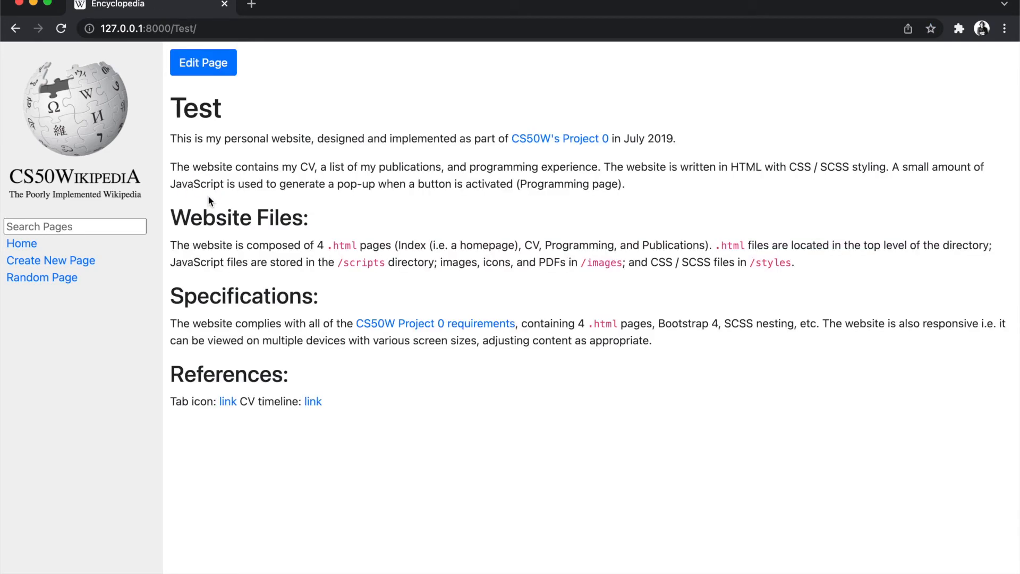
pyautogui.moveTo(192, 301)
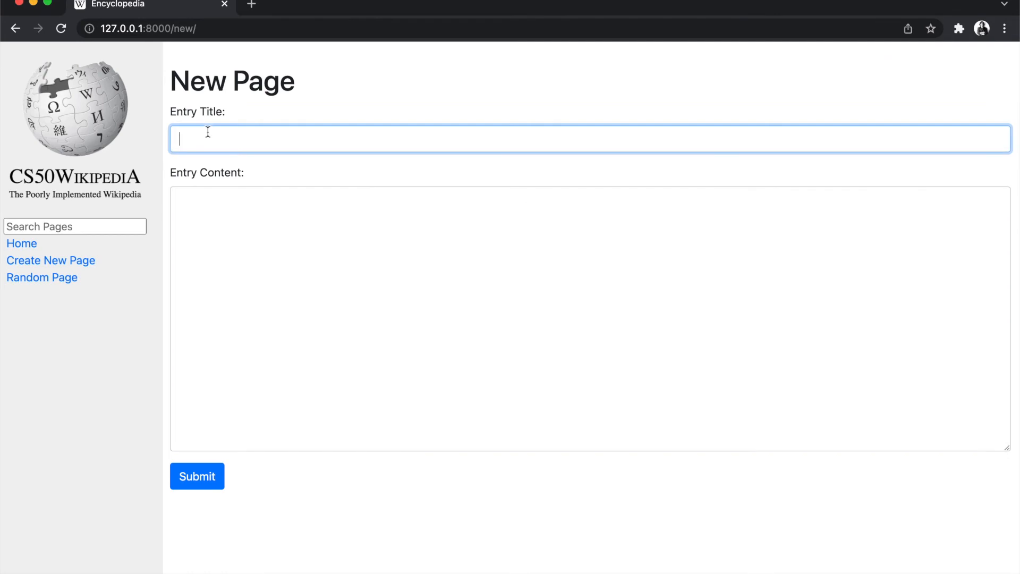
pyautogui.write('Test')
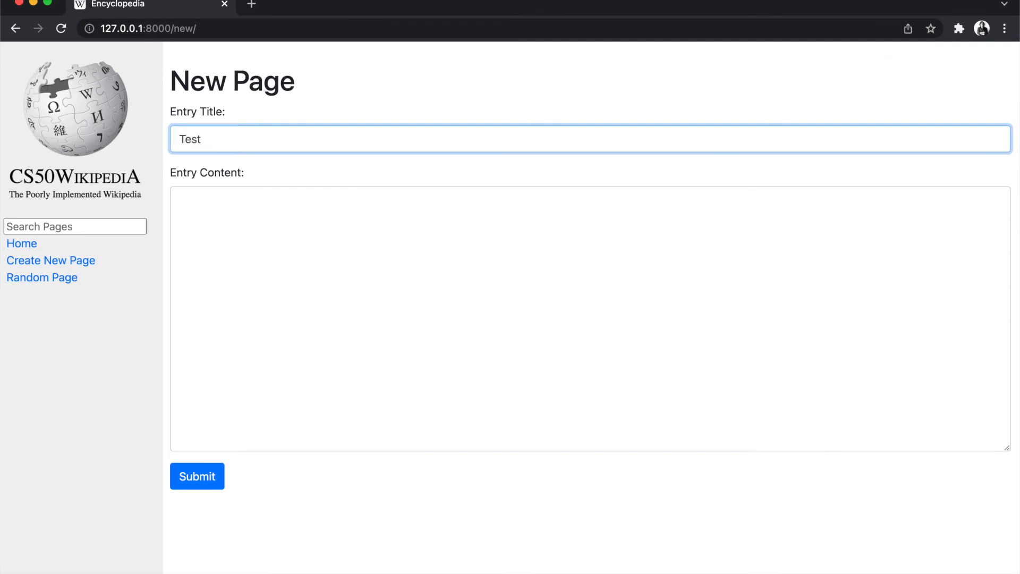
pyautogui.write('sdlfgthsdof;uhjso;ghzsdf;gklhzd')
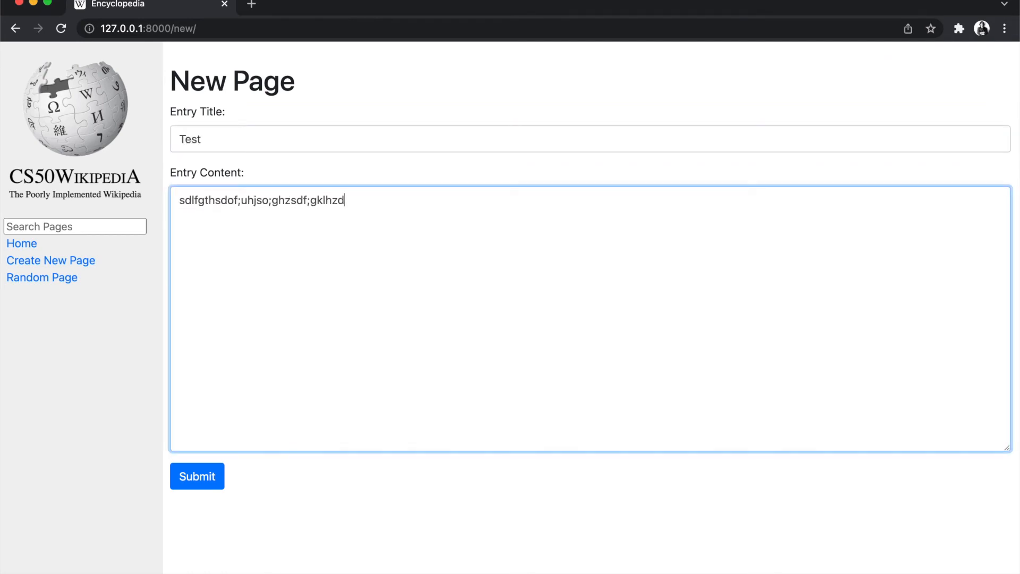
pyautogui.write('flo;ghjsdfxl')
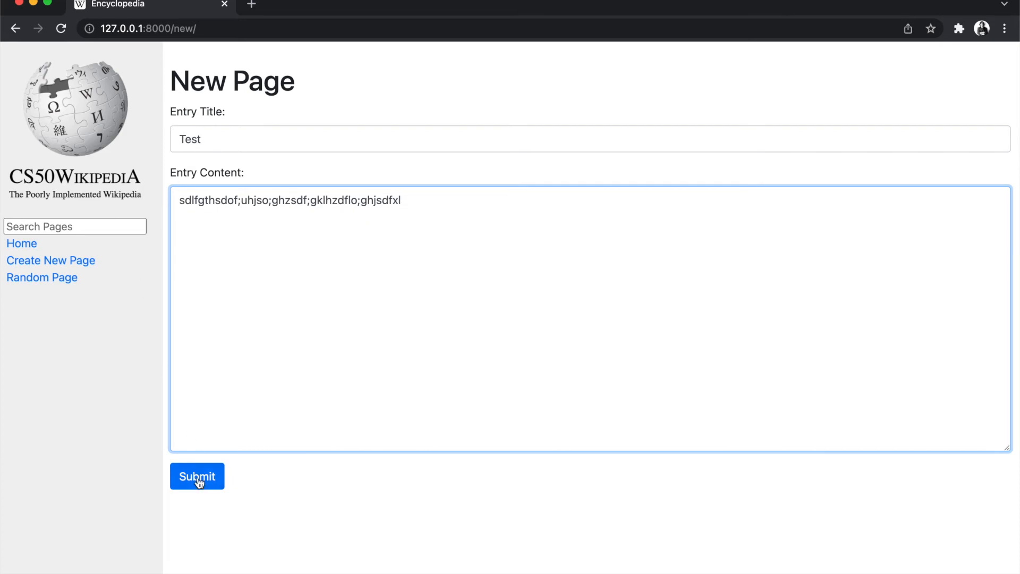
pyautogui.click(197, 476)
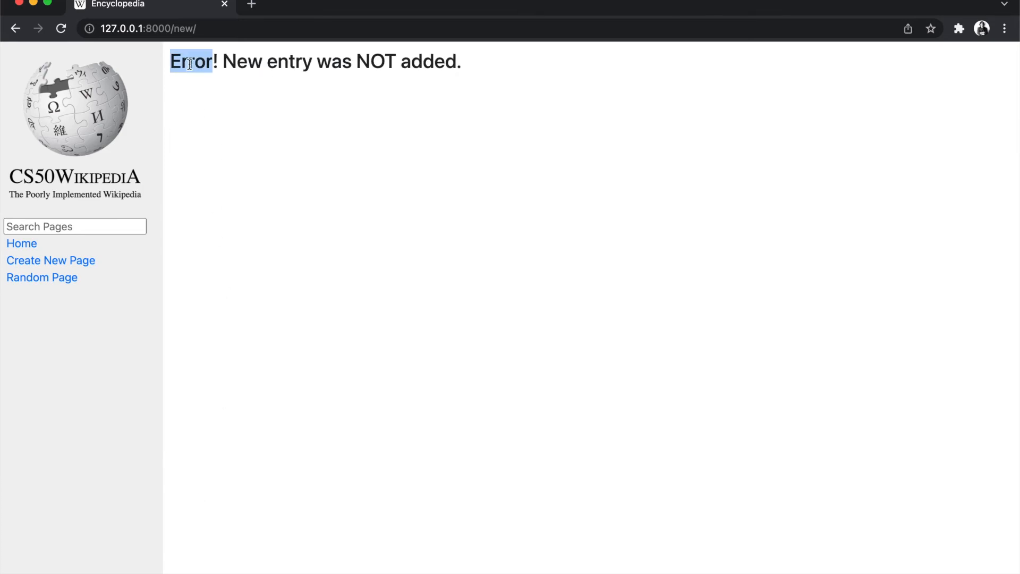
pyautogui.click(21, 243)
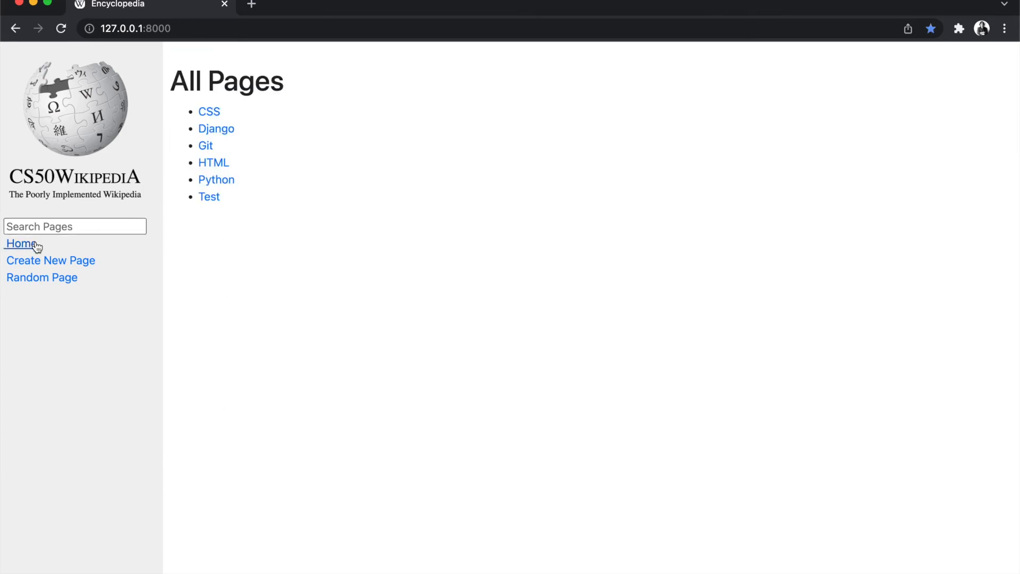
# - Edit the Test entry so its content reads "Hello, World!" and save it
pyautogui.click(209, 196)
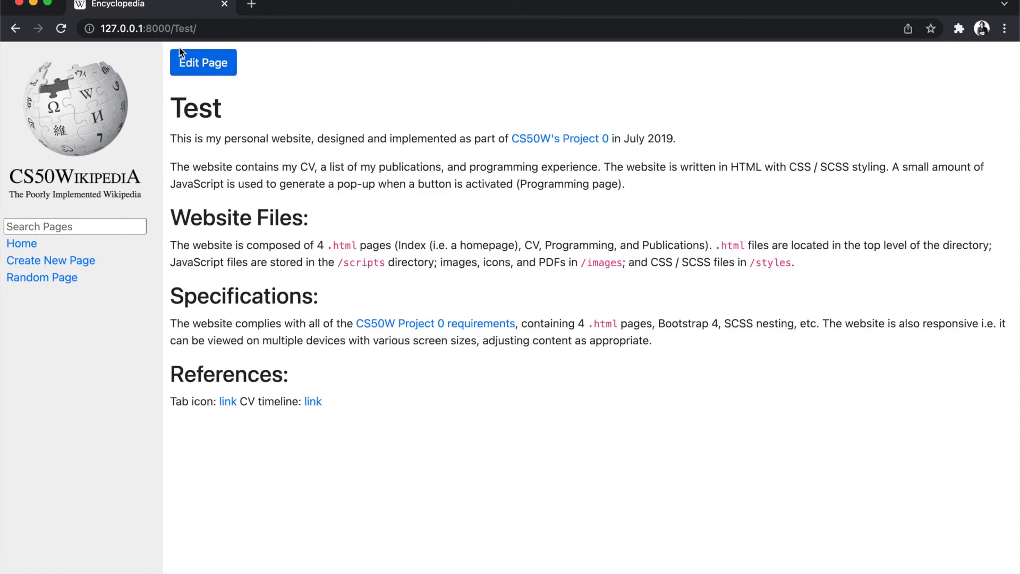
pyautogui.moveTo(315, 81)
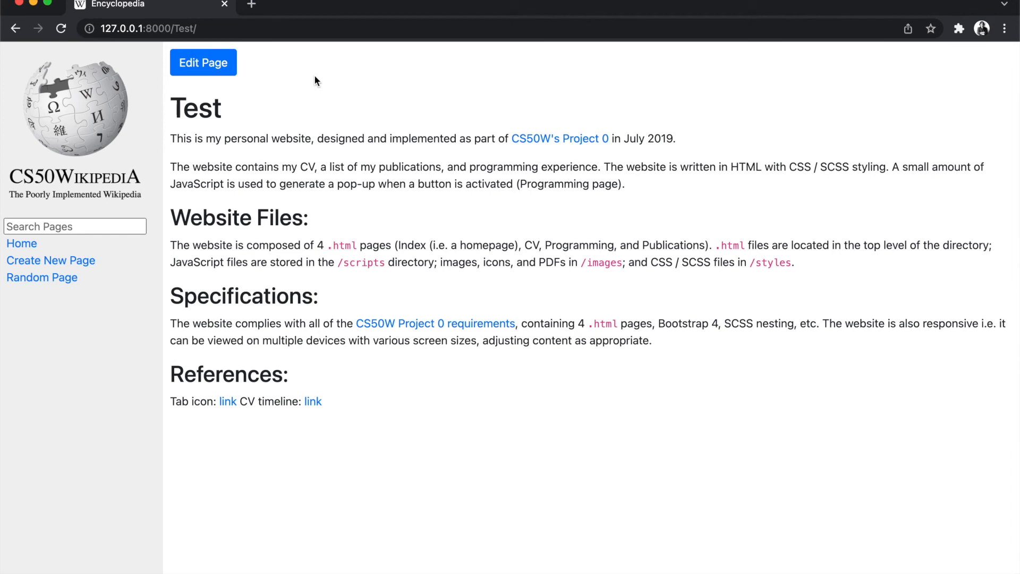
pyautogui.click(203, 63)
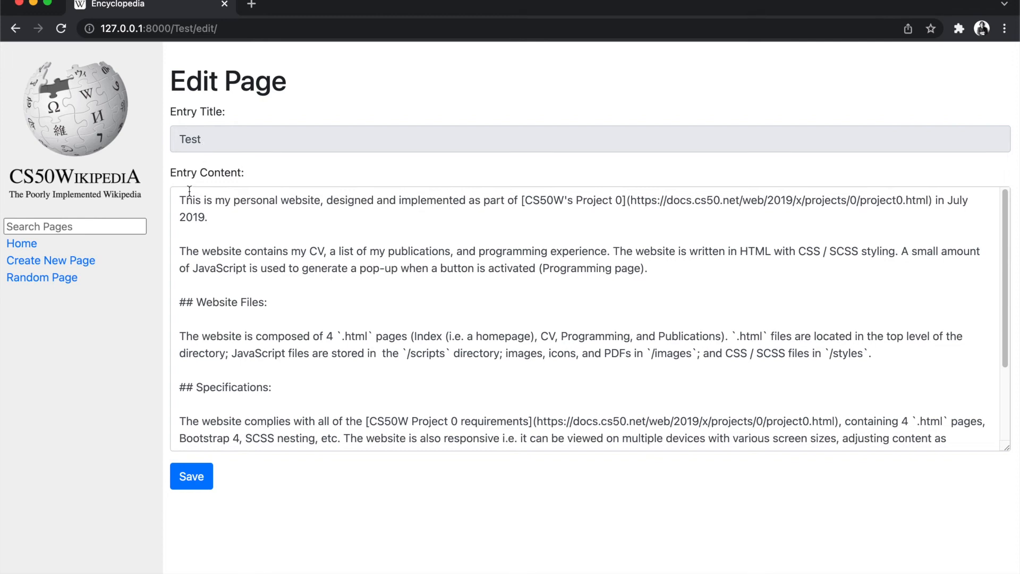
pyautogui.doubleClick(189, 138)
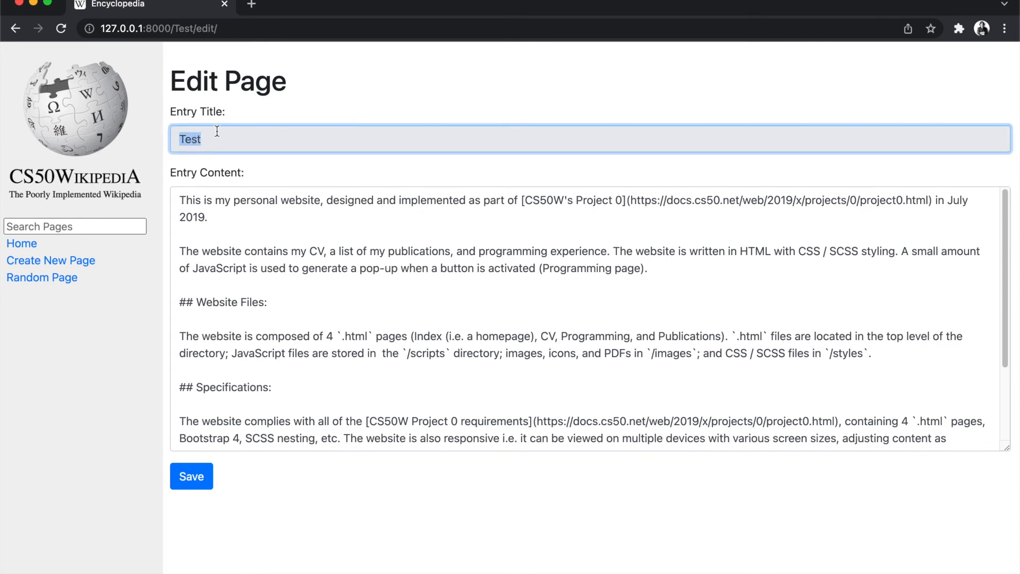
pyautogui.click(276, 223)
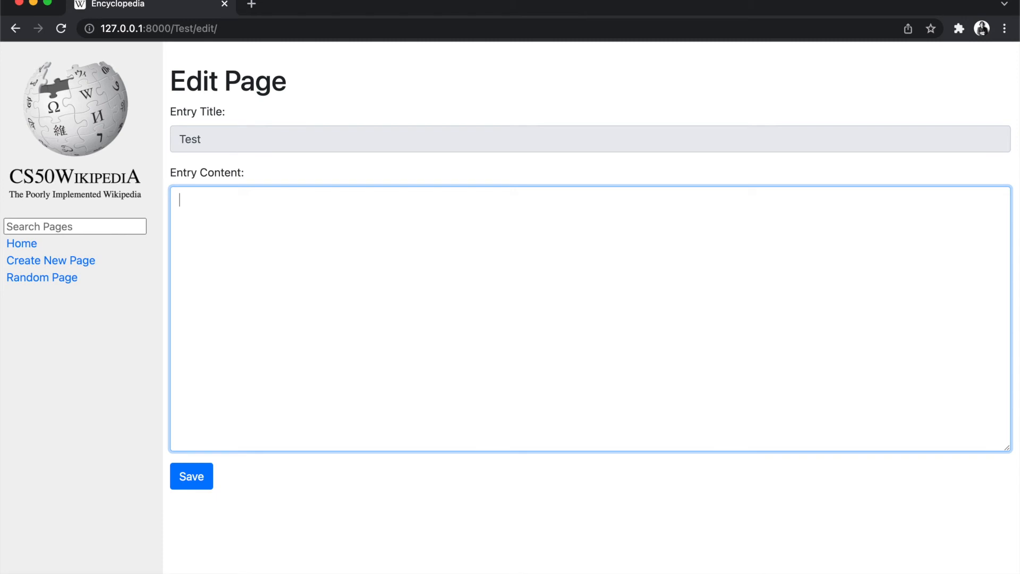
pyautogui.write('Hello')
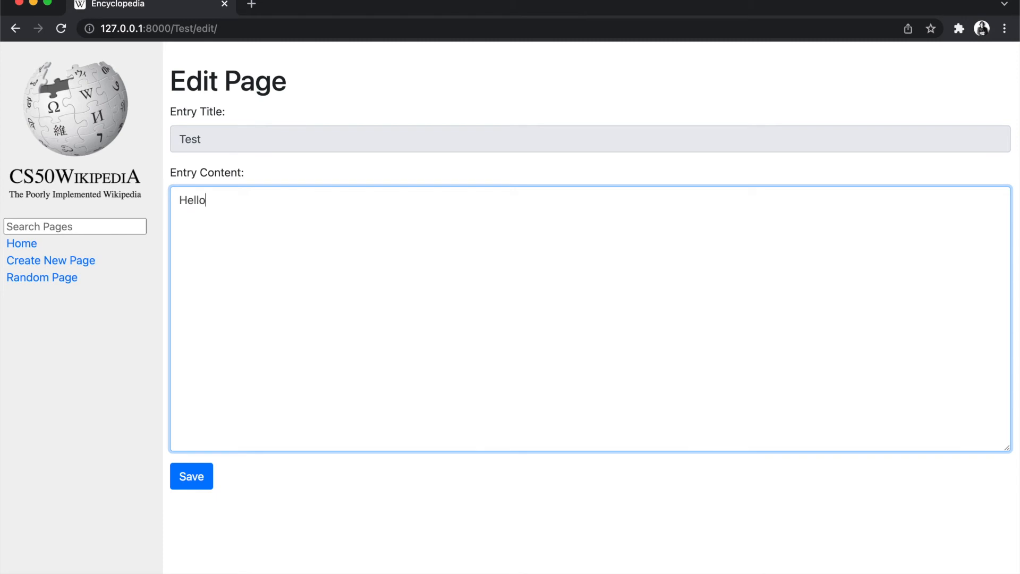
pyautogui.write(', World!')
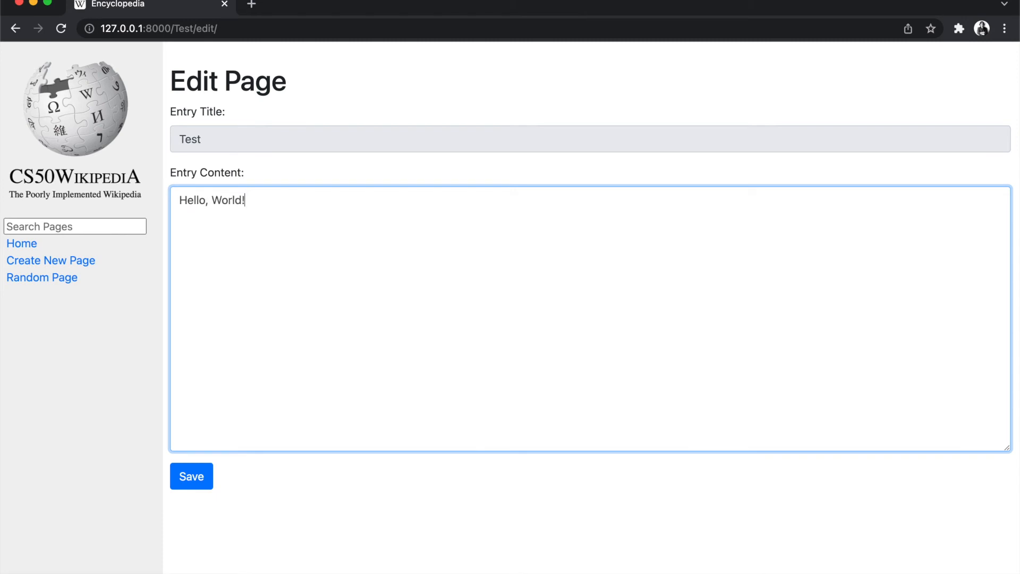
pyautogui.click(191, 476)
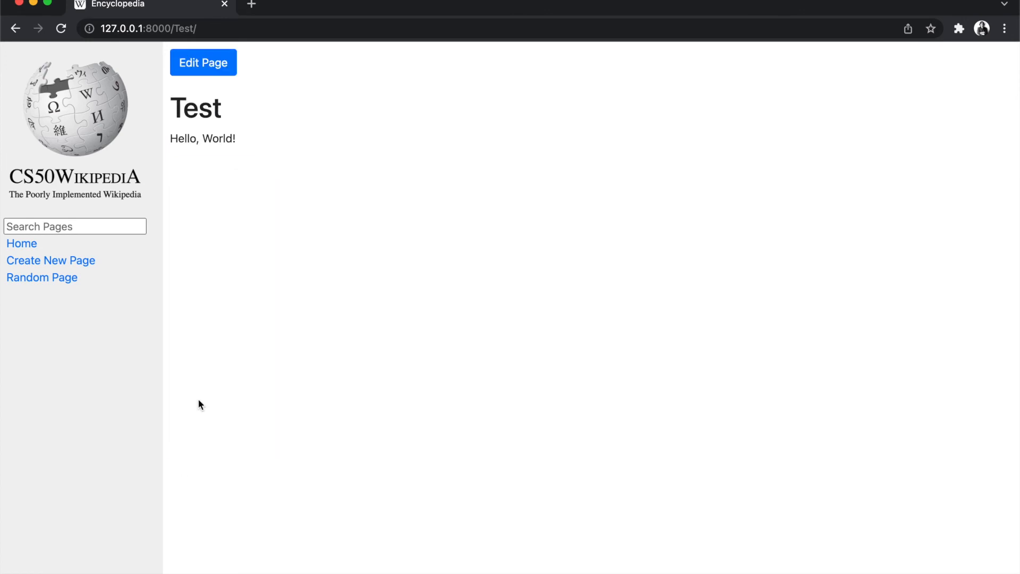
pyautogui.moveTo(41, 247)
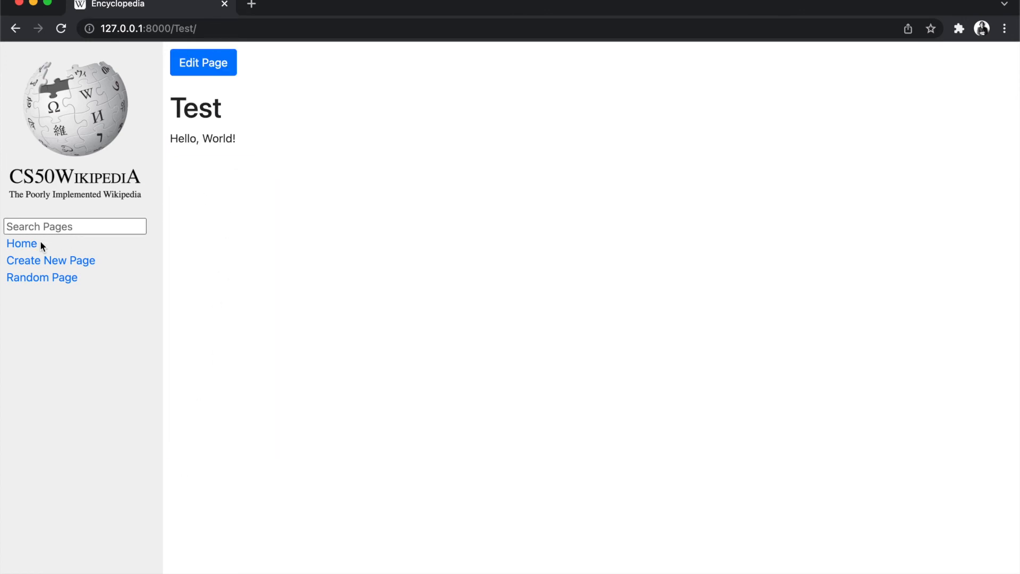
pyautogui.click(21, 244)
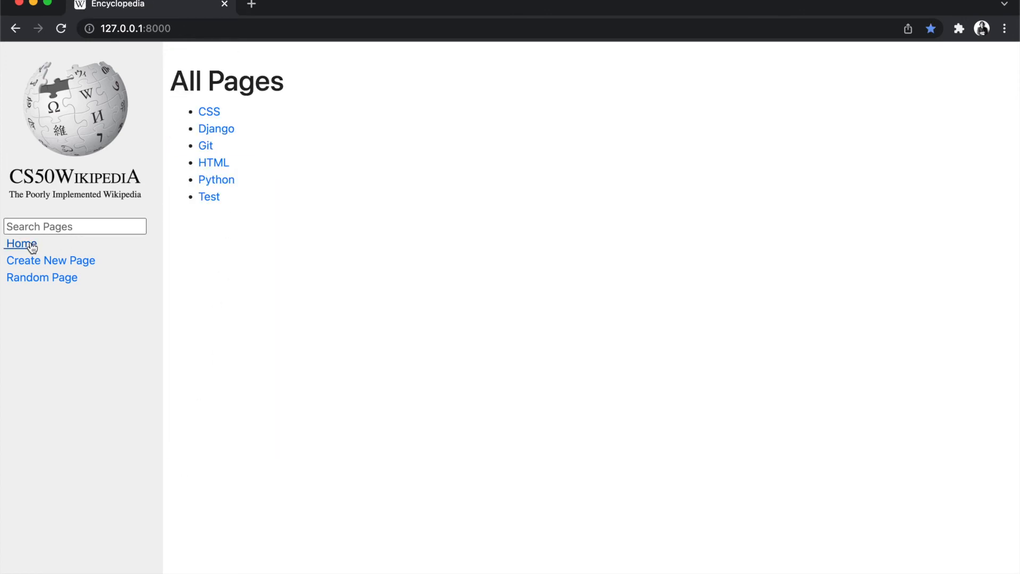
pyautogui.click(210, 112)
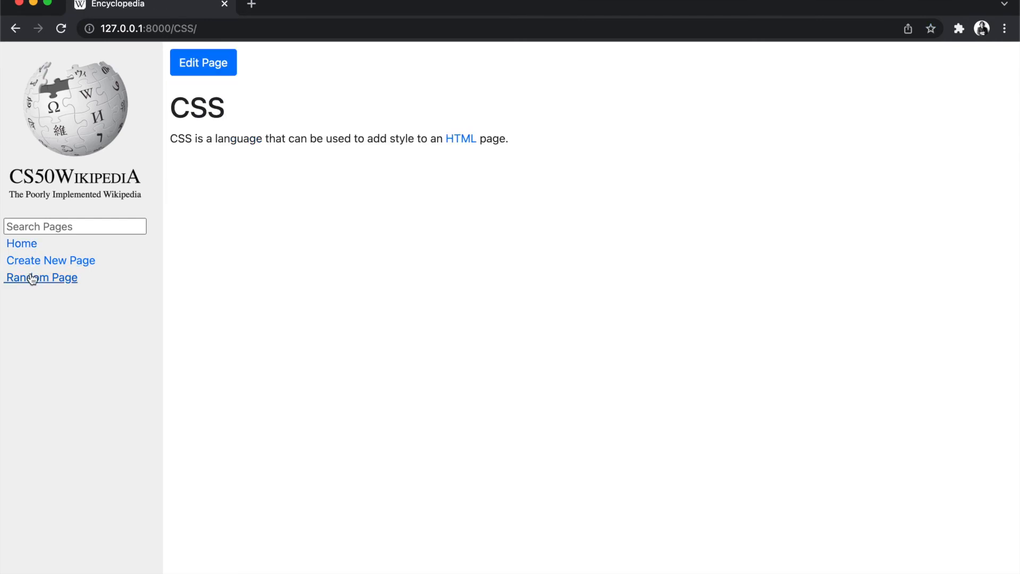
pyautogui.click(40, 277)
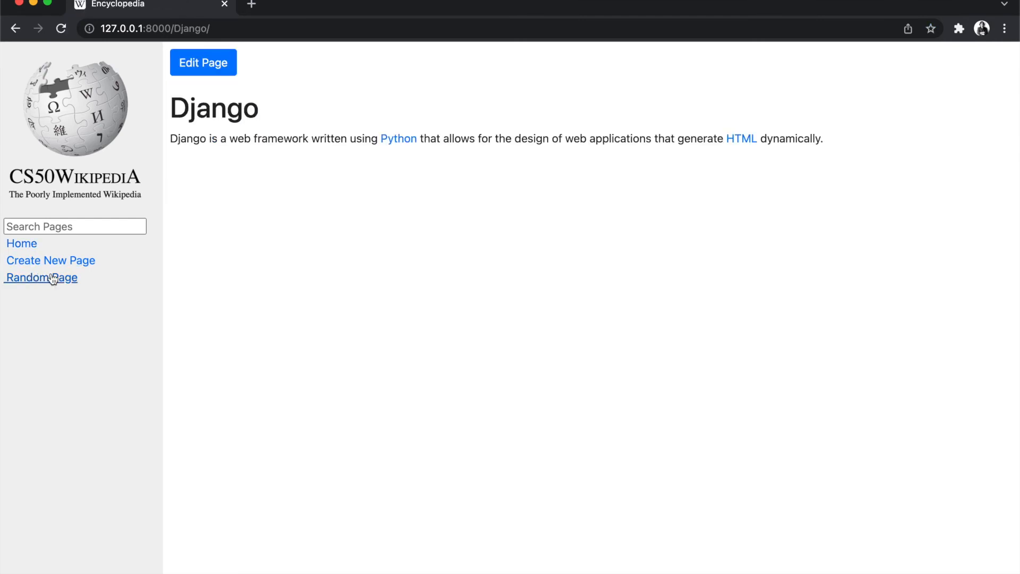
pyautogui.click(41, 278)
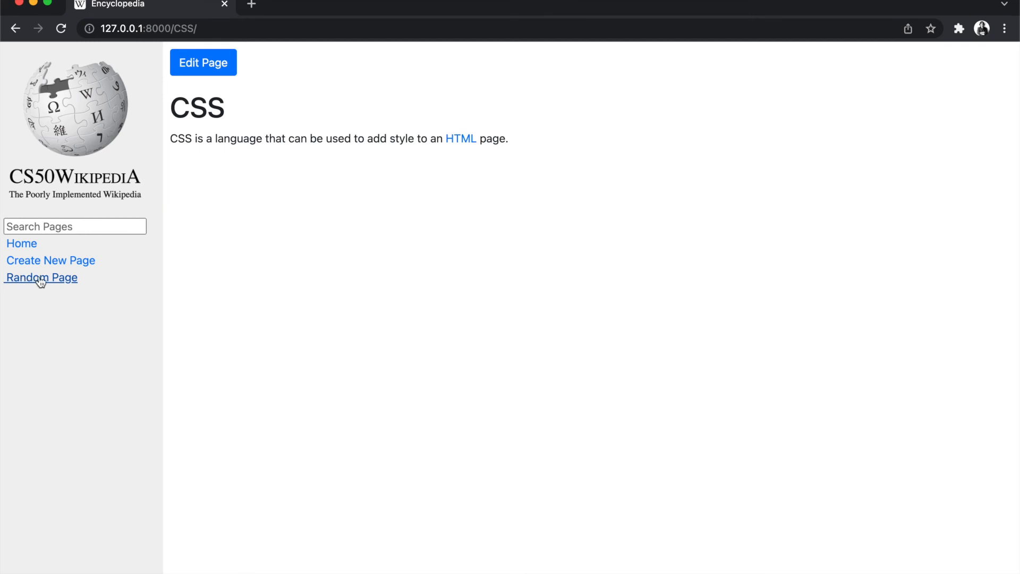
pyautogui.click(40, 277)
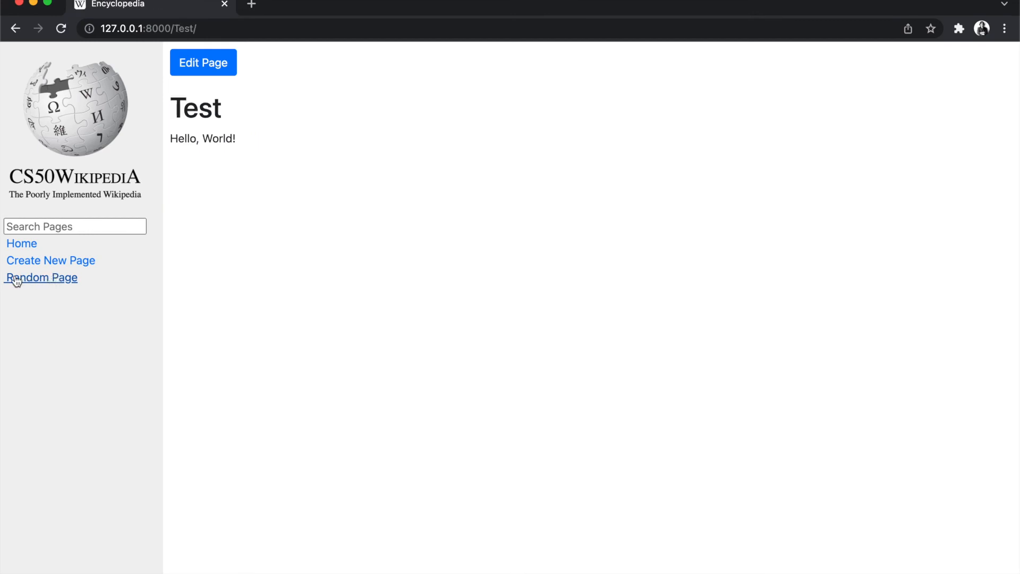
pyautogui.moveTo(364, 301)
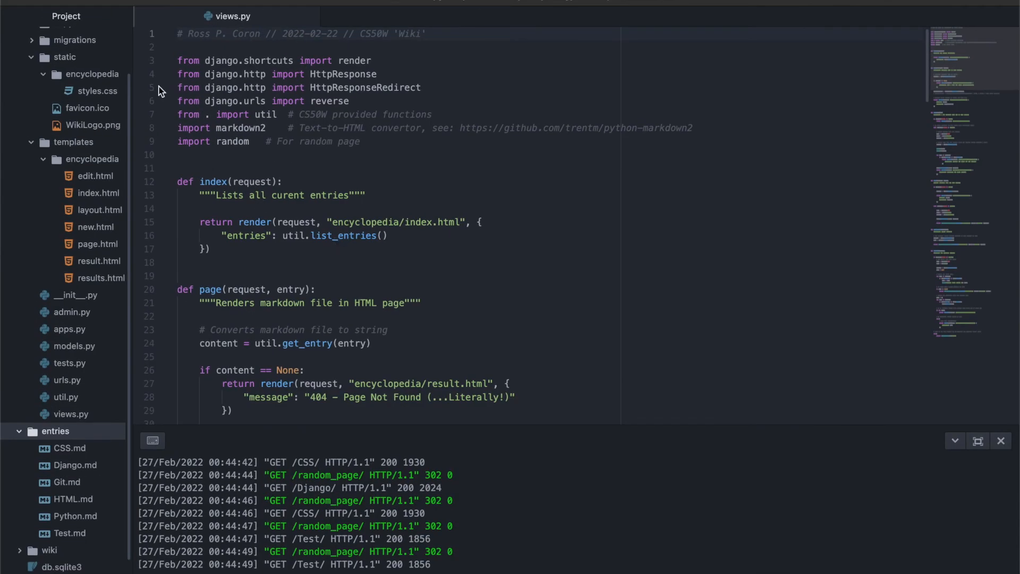
# - Browse the project files styles.css, index.html, urls.py and util.py in the editor
pyautogui.click(96, 91)
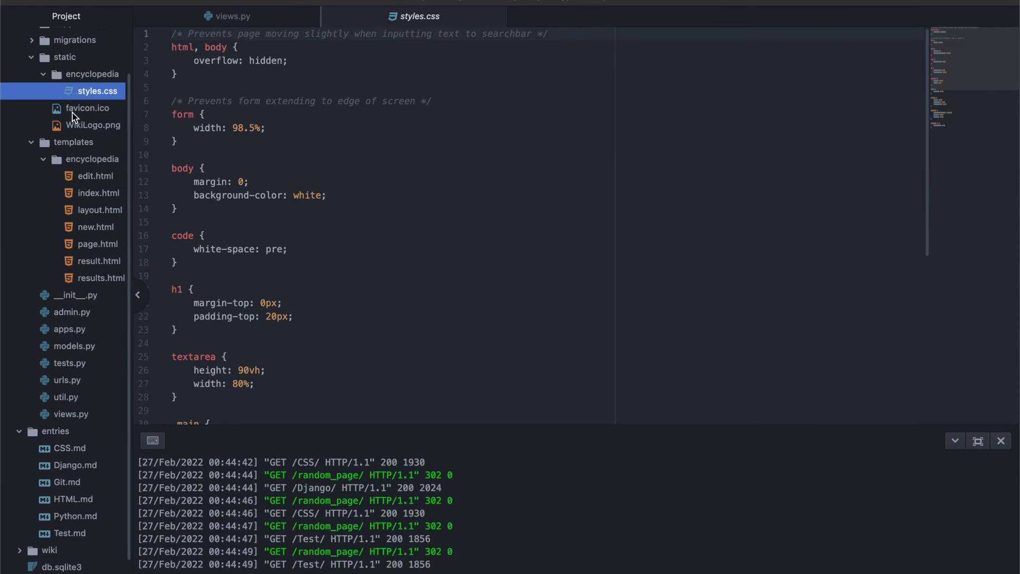
pyautogui.click(92, 125)
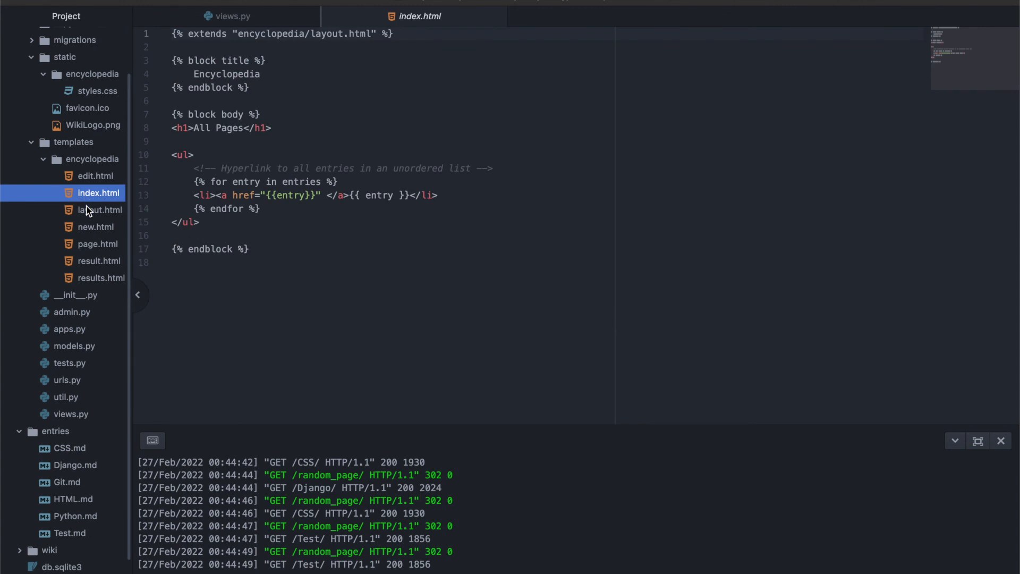
pyautogui.click(66, 380)
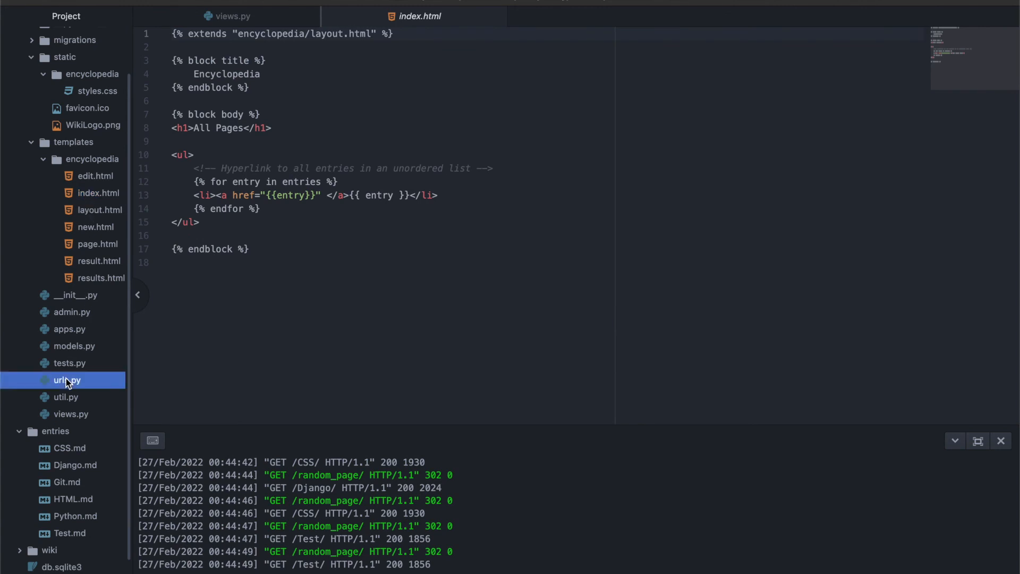
pyautogui.click(67, 380)
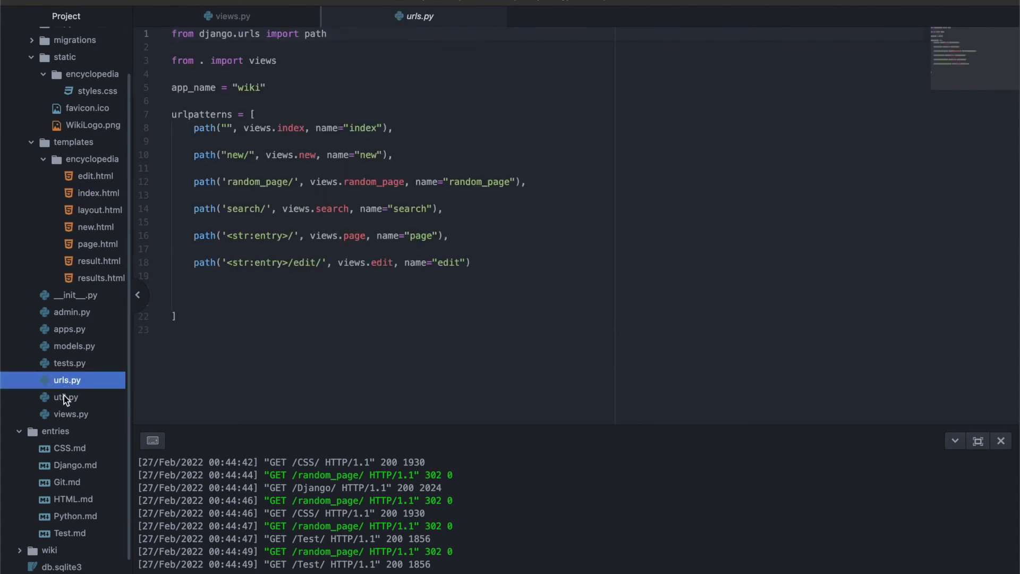
pyautogui.click(64, 396)
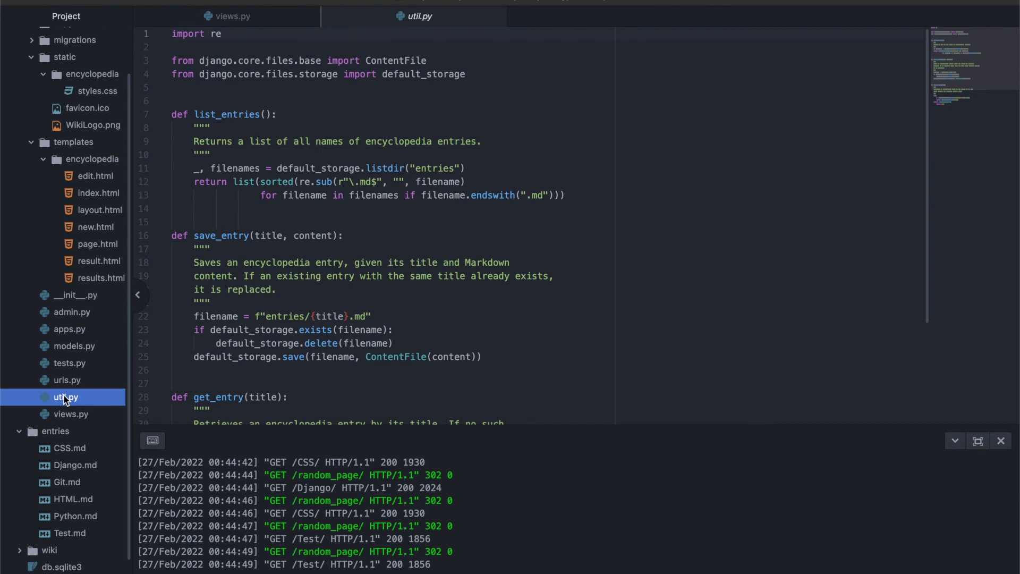
pyautogui.click(71, 414)
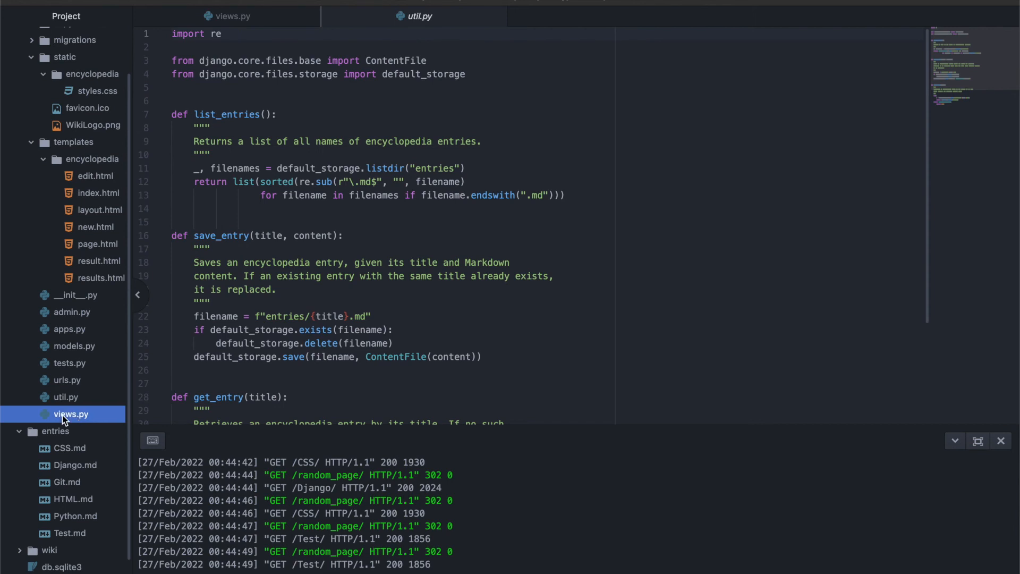
# - View views.py and scroll through its page, new and search view functions
pyautogui.click(233, 16)
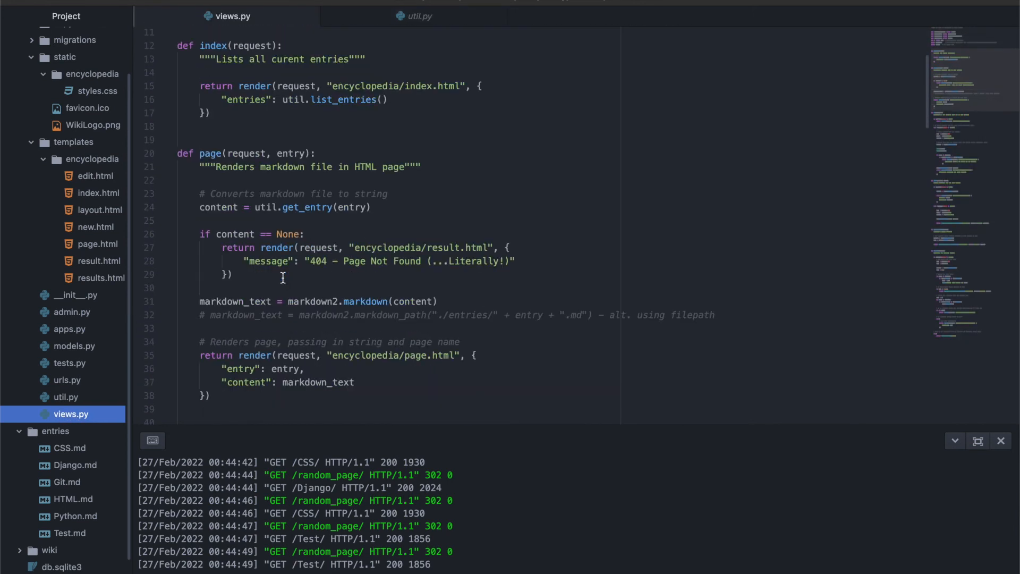
pyautogui.scroll(-3)
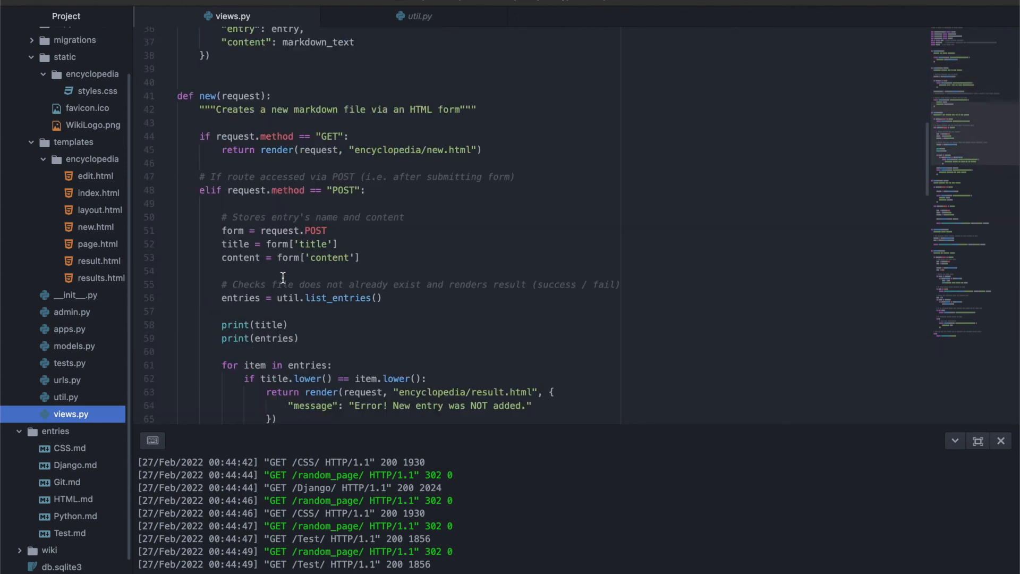
pyautogui.scroll(-3)
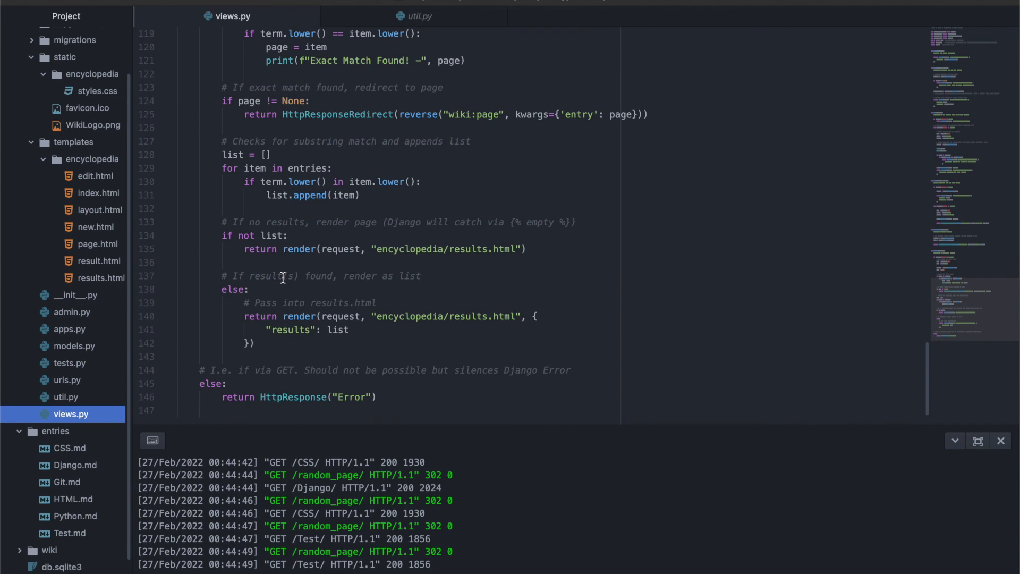
# - View the markdown sources of the CSS, Python and Test entries from the entries folder
pyautogui.click(69, 448)
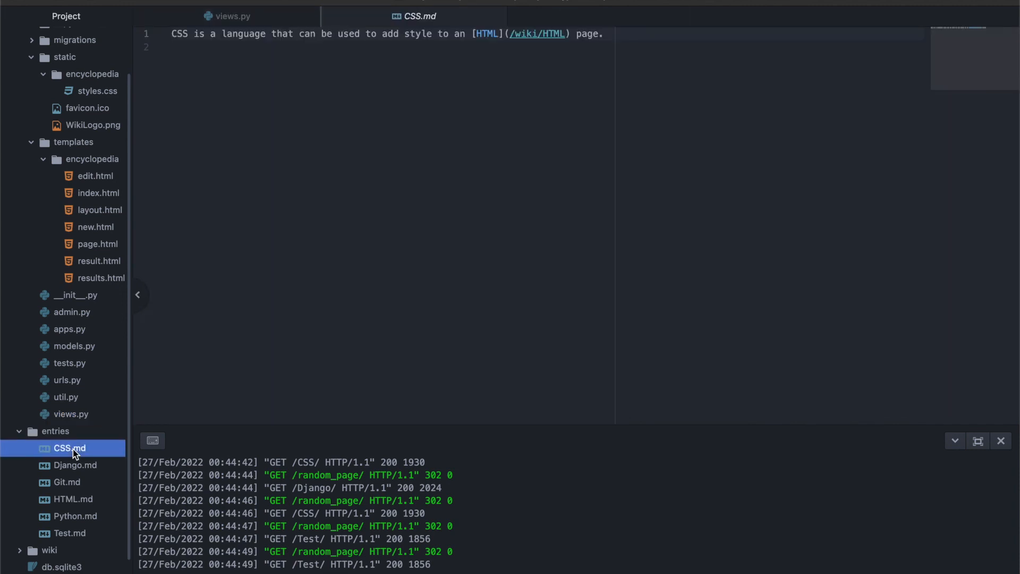
pyautogui.click(74, 465)
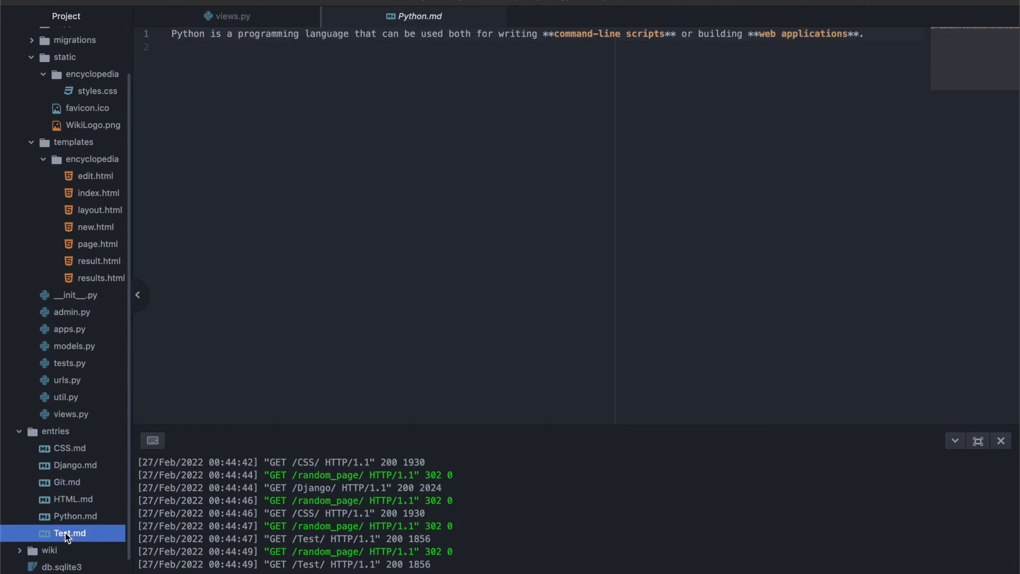
pyautogui.click(70, 532)
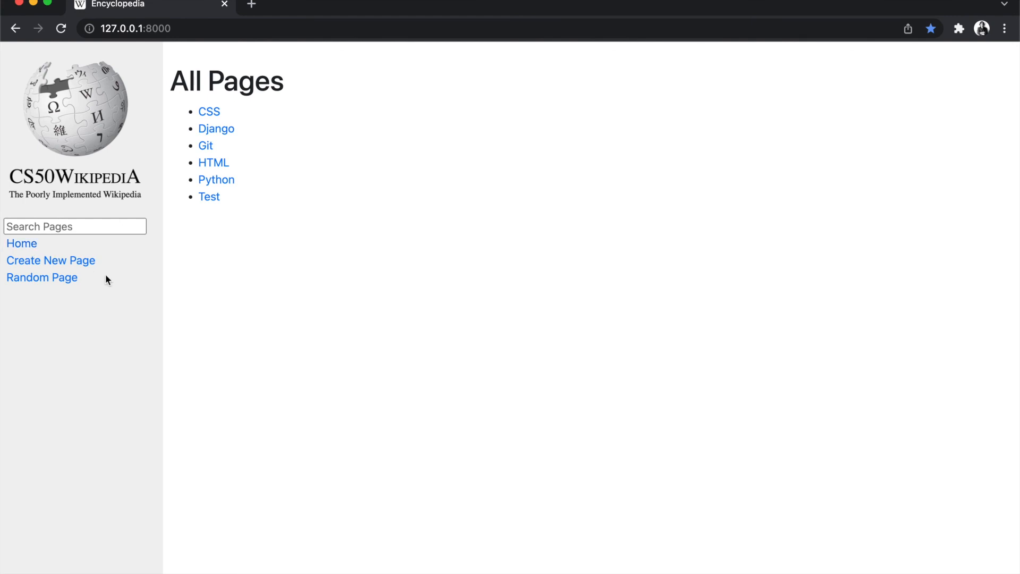
pyautogui.moveTo(300, 345)
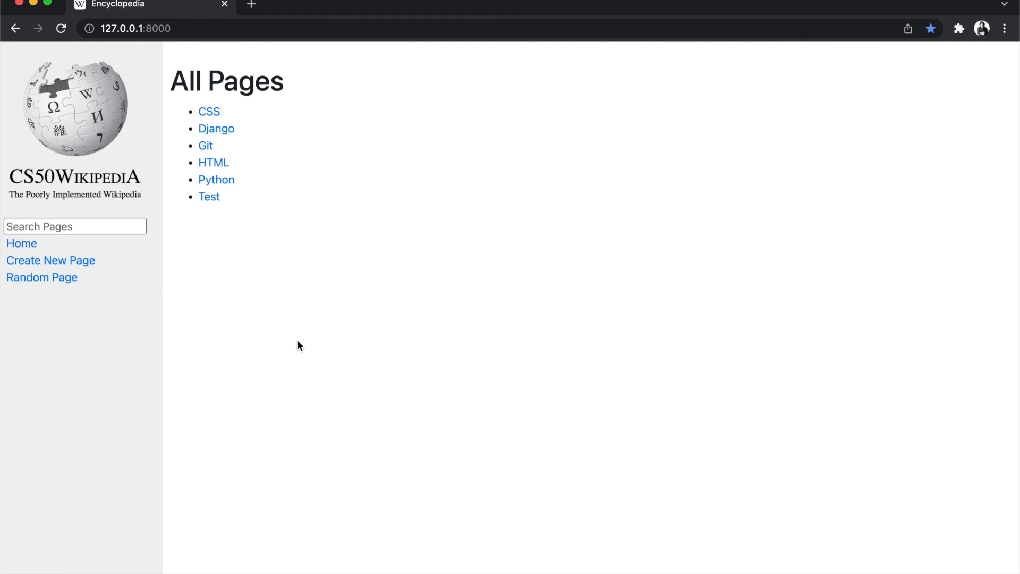